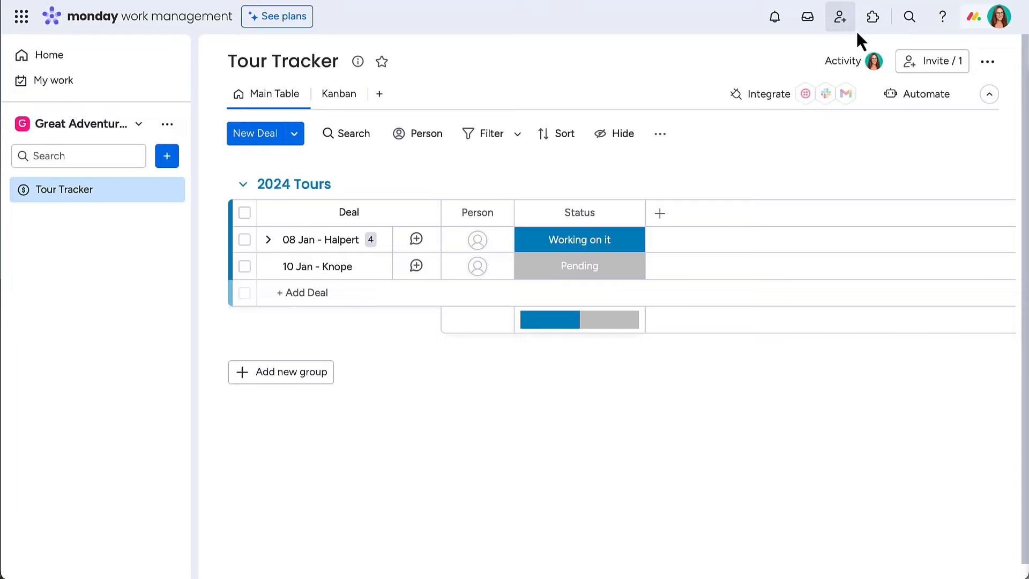
- Add the Advanced Automations app to the workspace from the installed apps list and start its setup
left_click(872, 16)
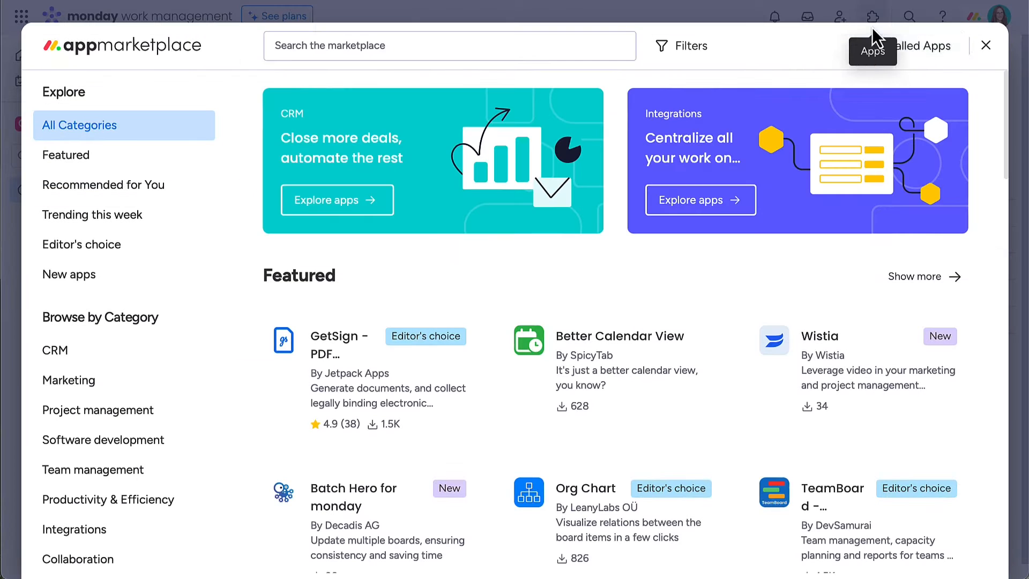
left_click(914, 46)
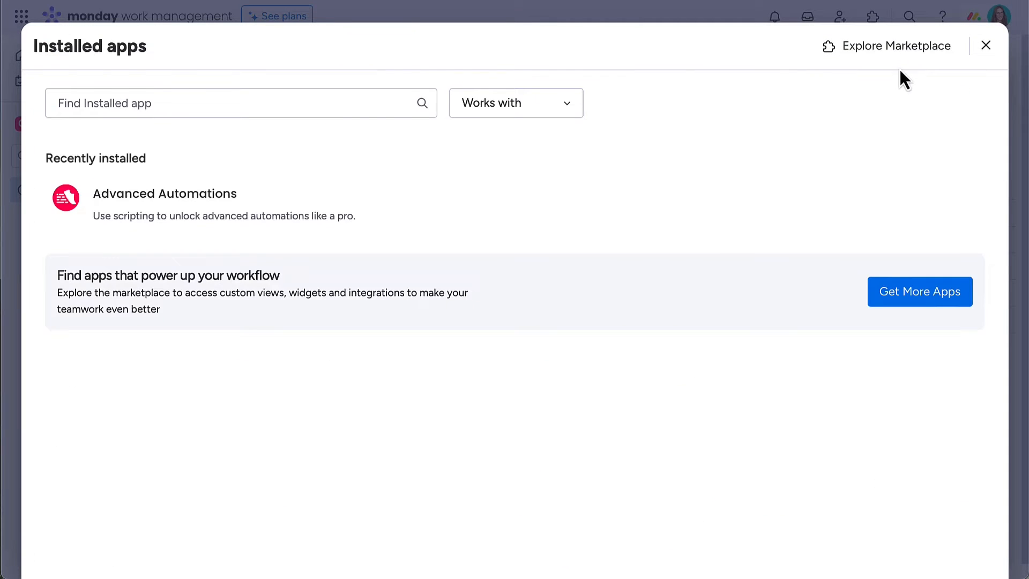
mouse_move(269, 204)
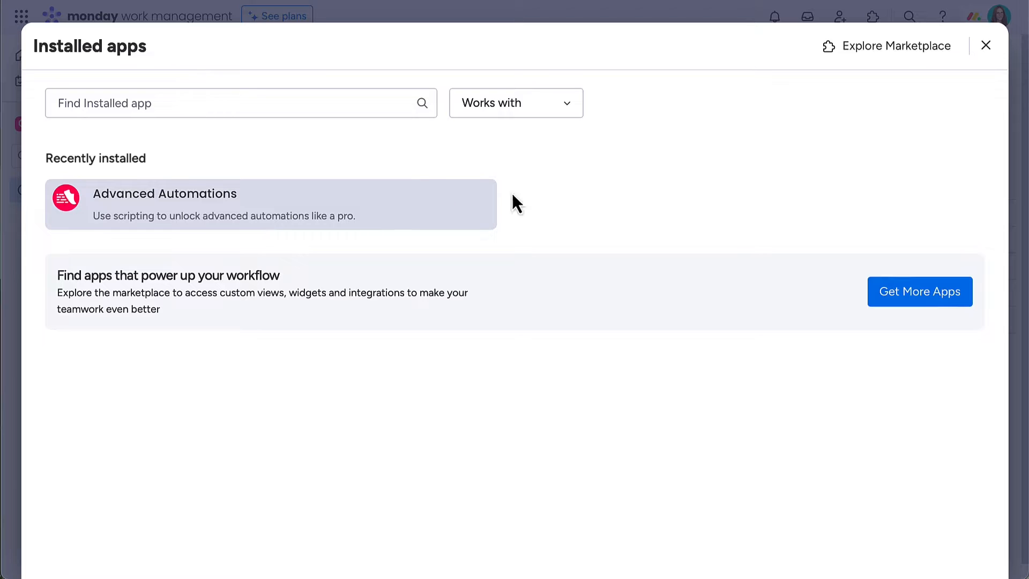
left_click(986, 45)
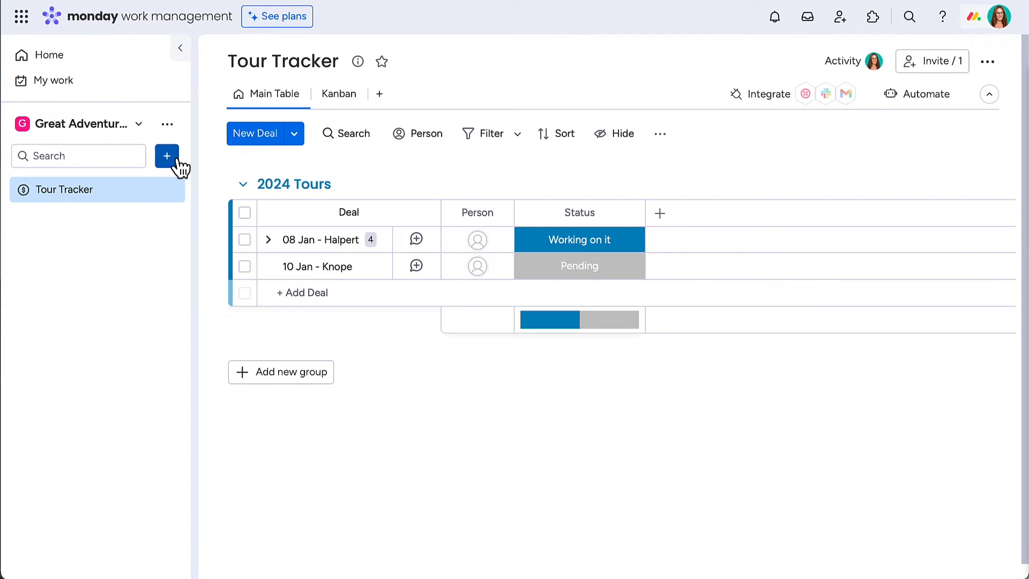
left_click(166, 156)
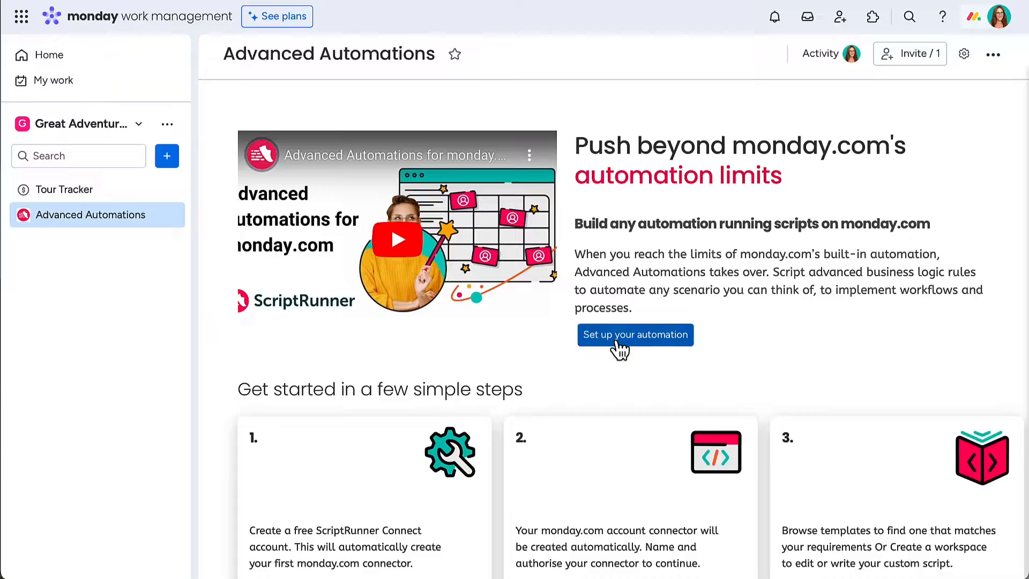
left_click(633, 334)
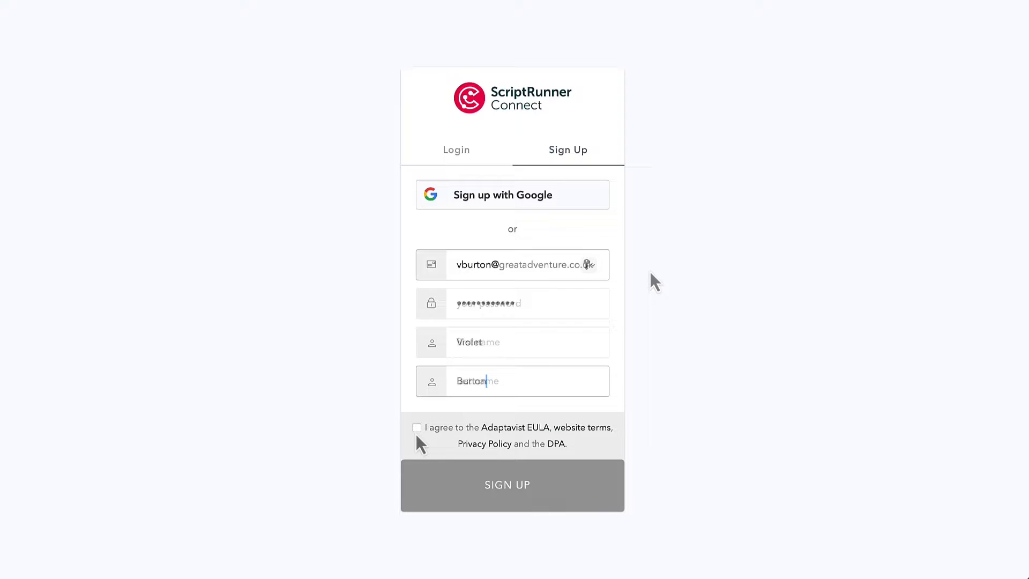
- Accept the EULA and privacy terms and submit the new account sign-up
left_click(417, 428)
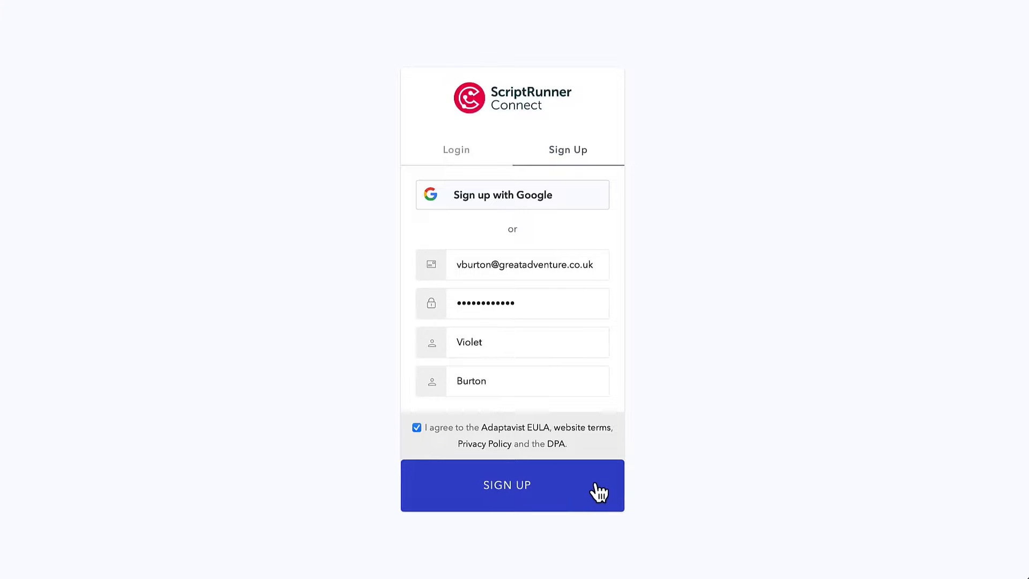
left_click(512, 485)
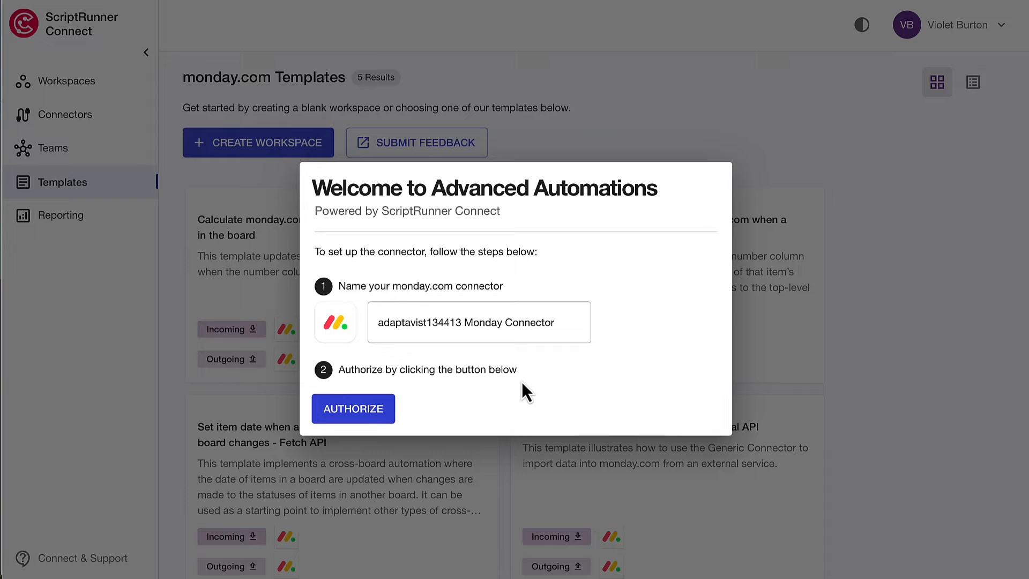
- Rename the connector to 'Great Adventure Monday Connector' and authorize it with monday.com account access
left_click(460, 322)
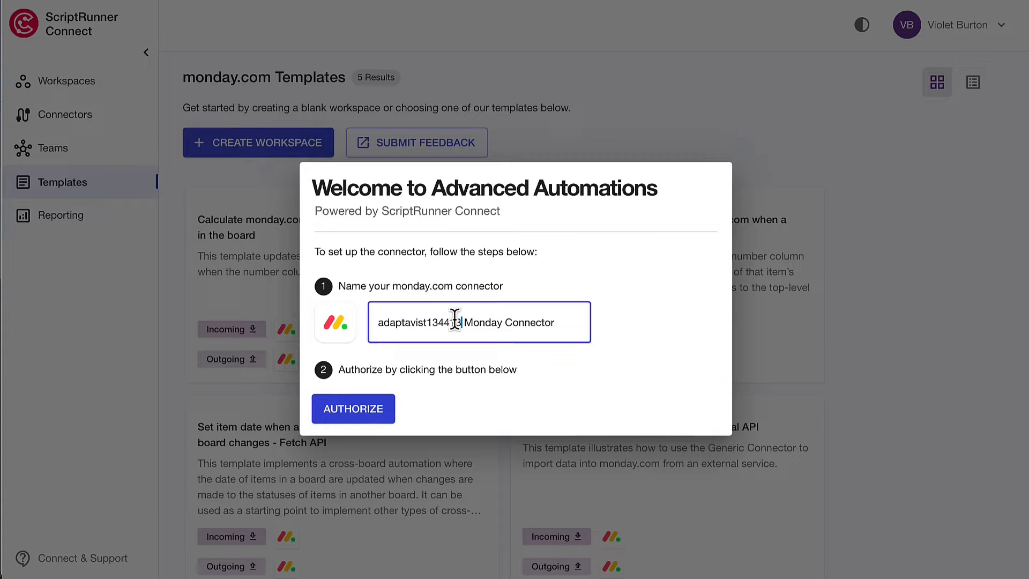
type("Great Adventure")
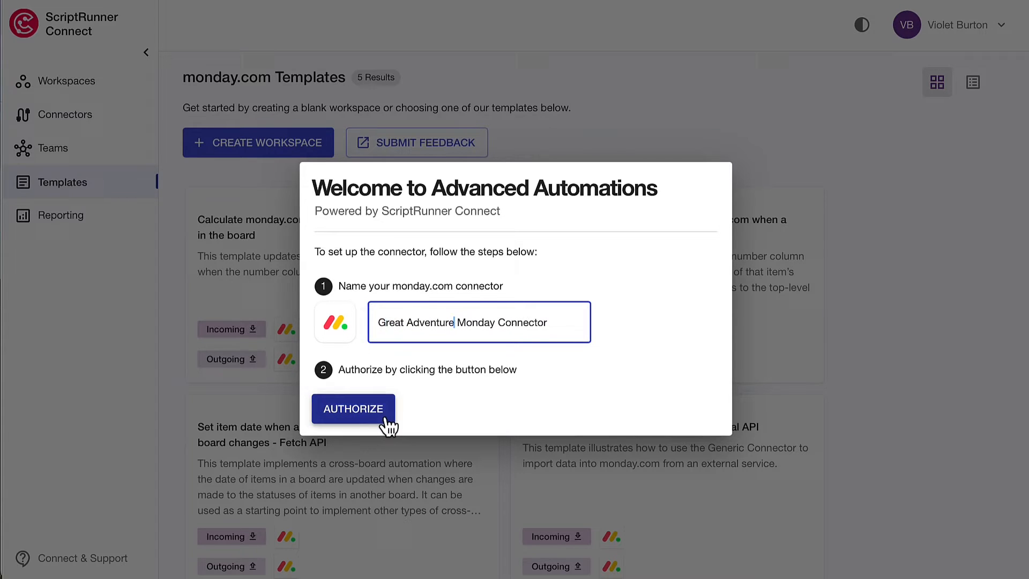
left_click(353, 408)
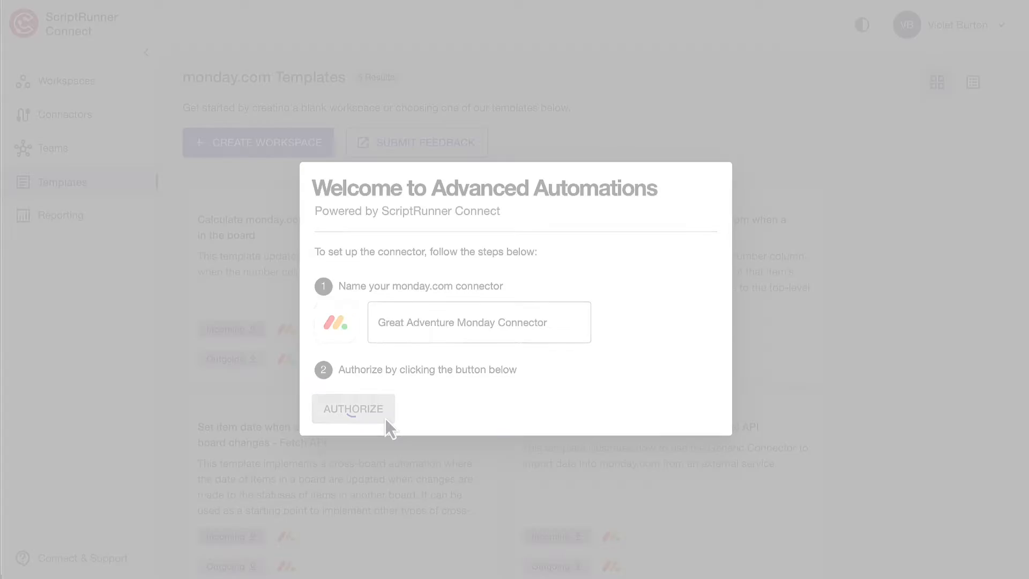
left_click(352, 409)
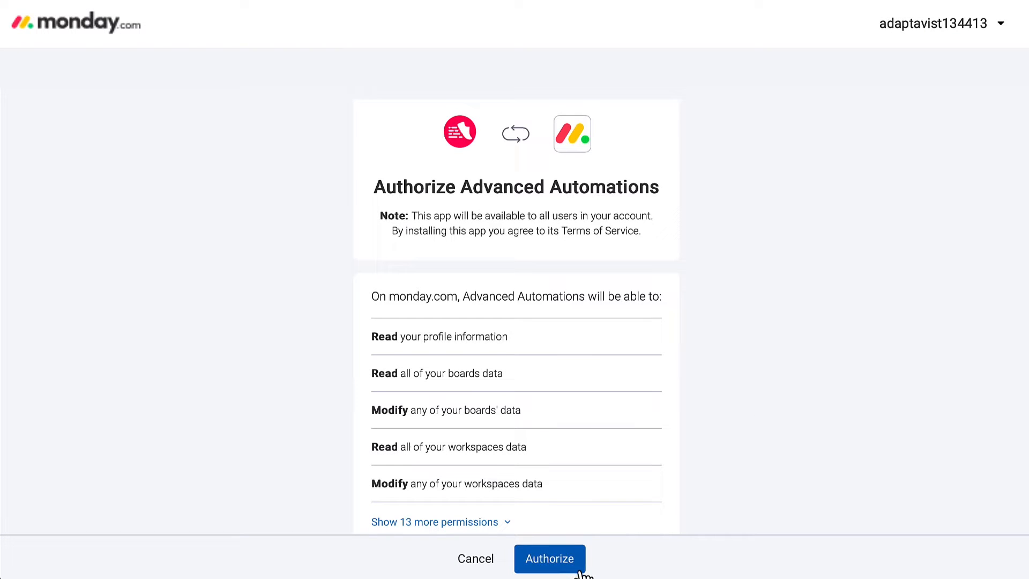
left_click(549, 559)
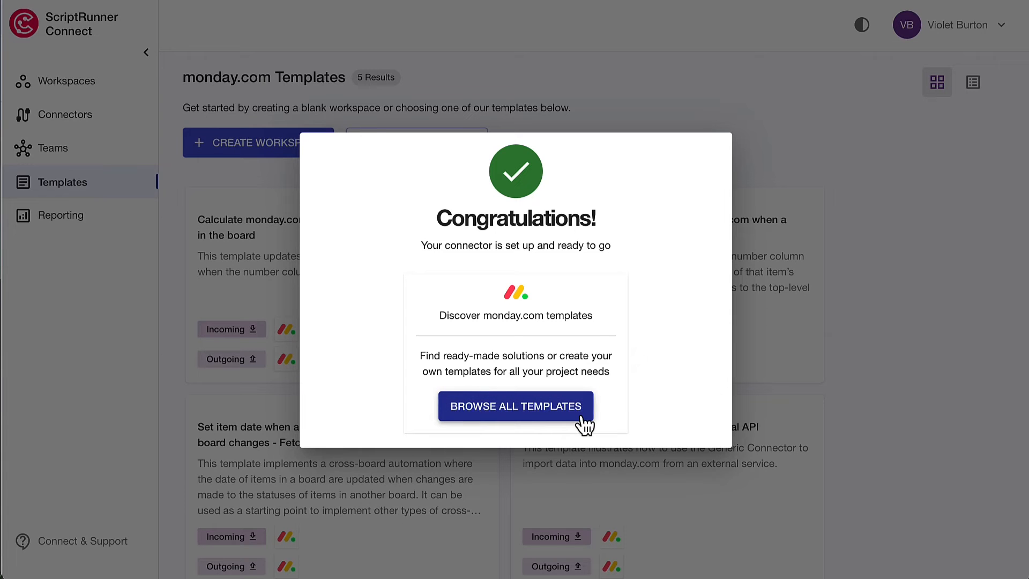
- Browse all templates and select 'Set person and status when a monday.com board item is created'
left_click(515, 406)
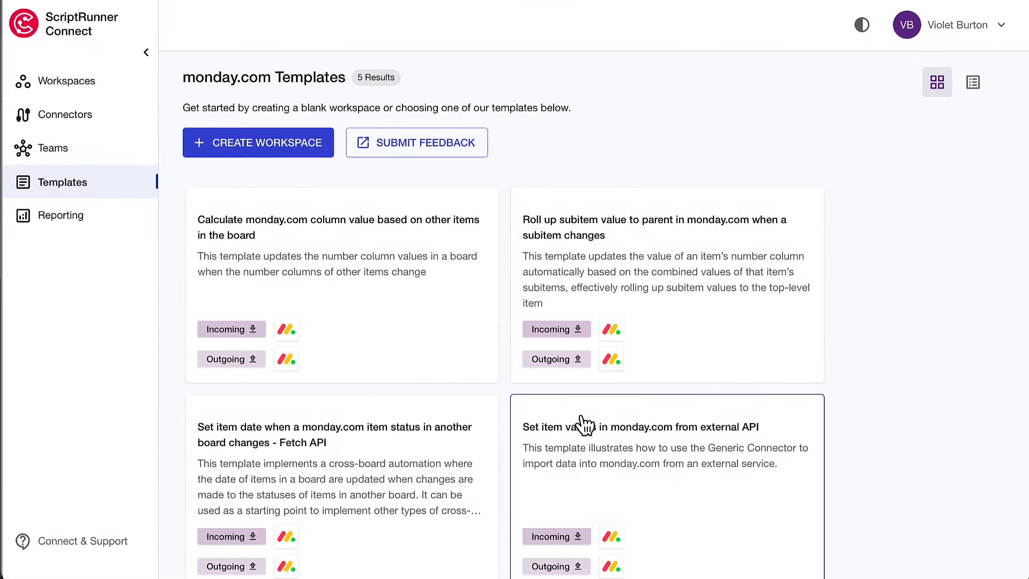
scroll("down", 3)
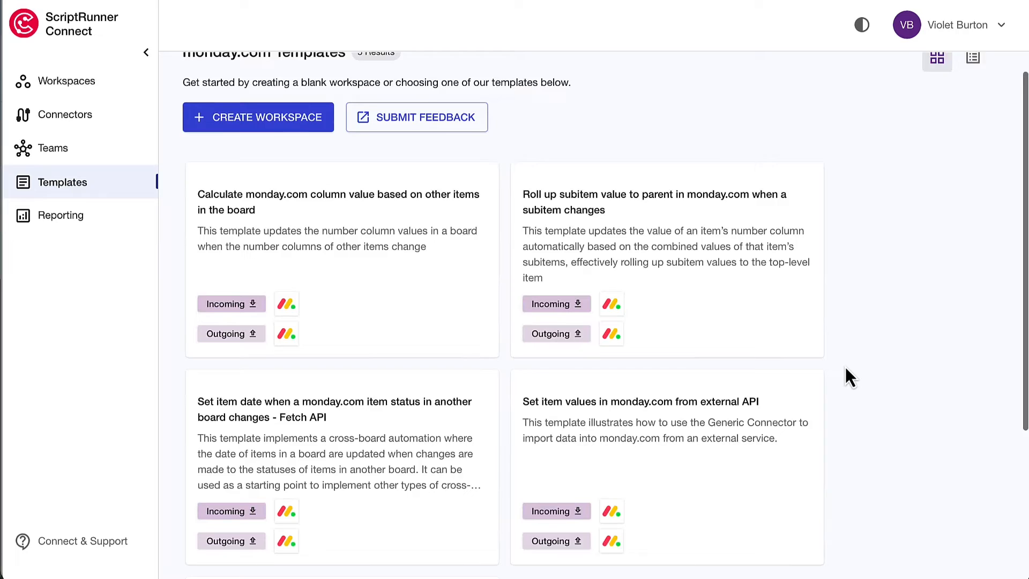
scroll("down", 3)
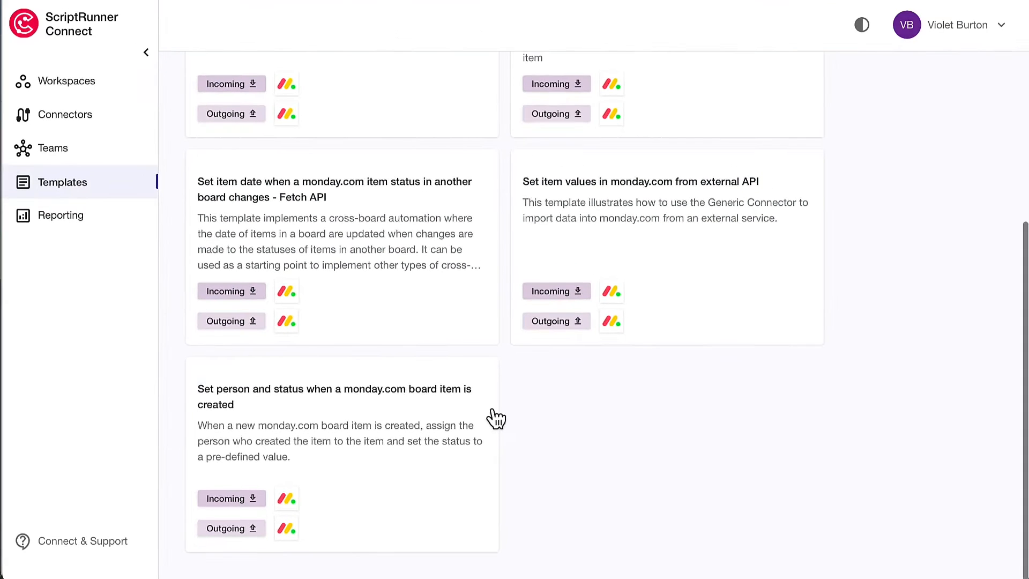
left_click(334, 395)
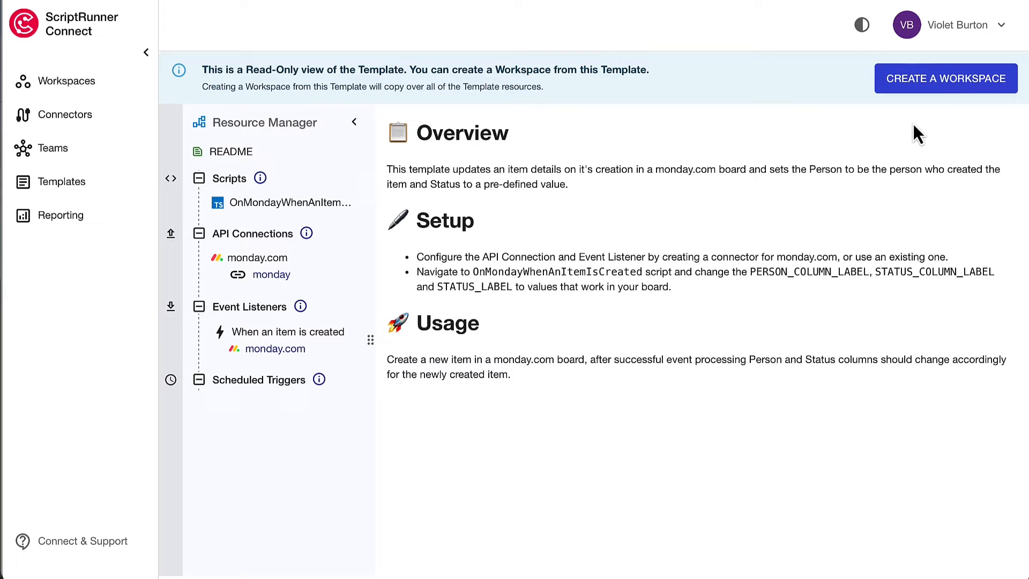
- Create a new workspace from the template, keeping the default settings
left_click(945, 78)
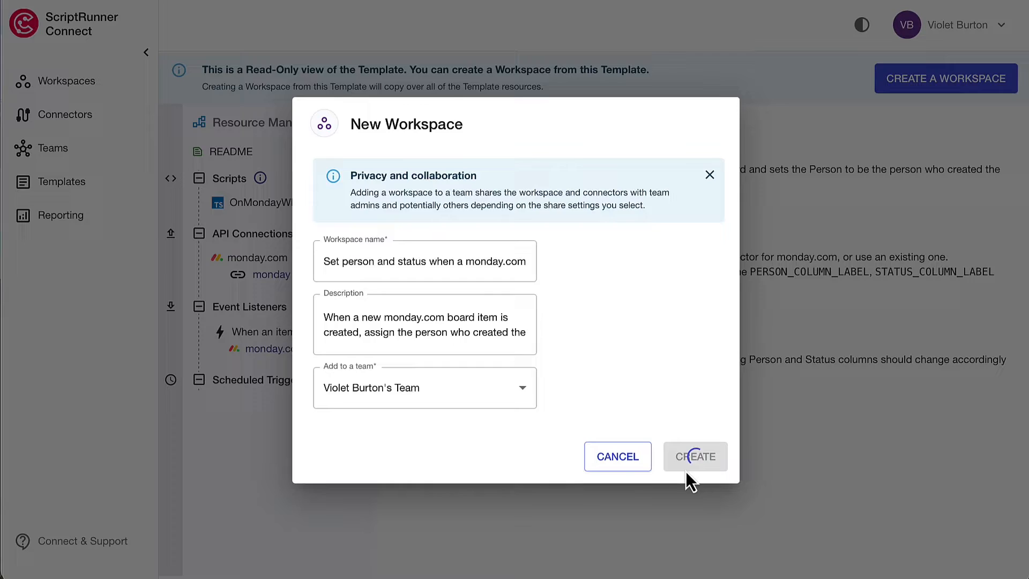
left_click(694, 457)
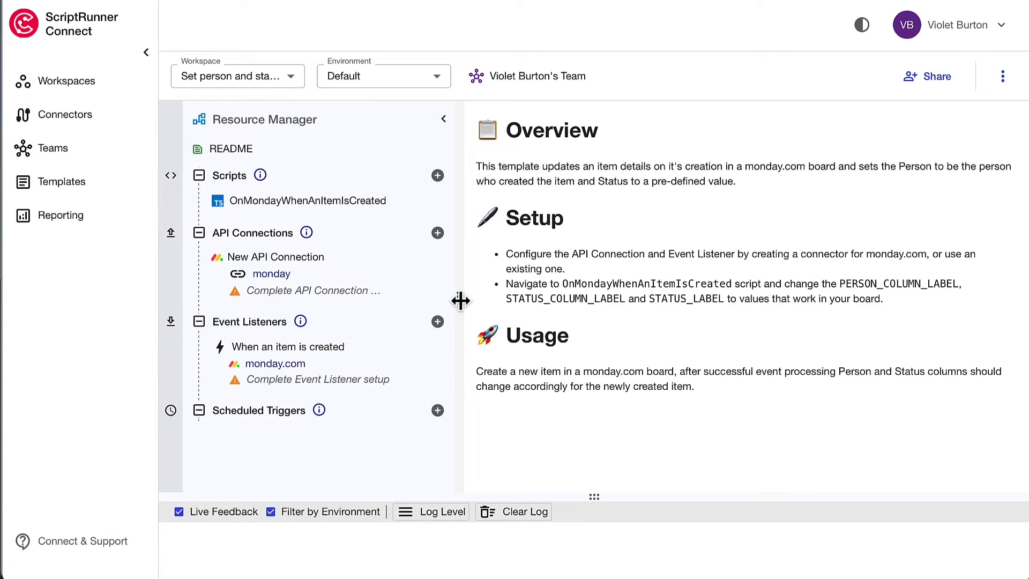
- Edit the OnMondayWhenAnItemIsCreated script to add a comma after 'title: true' and save it
left_click(308, 201)
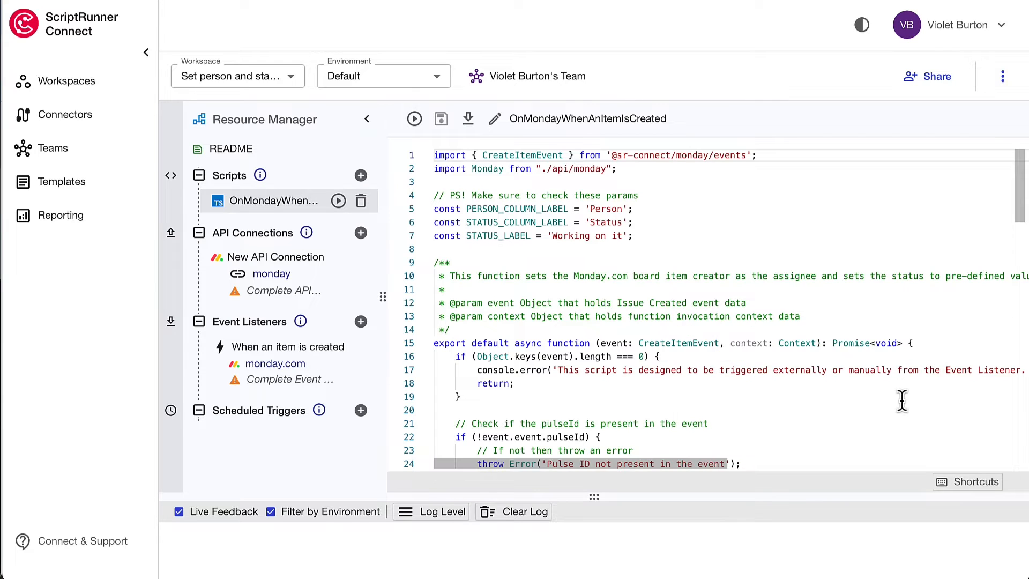
scroll("down", 3)
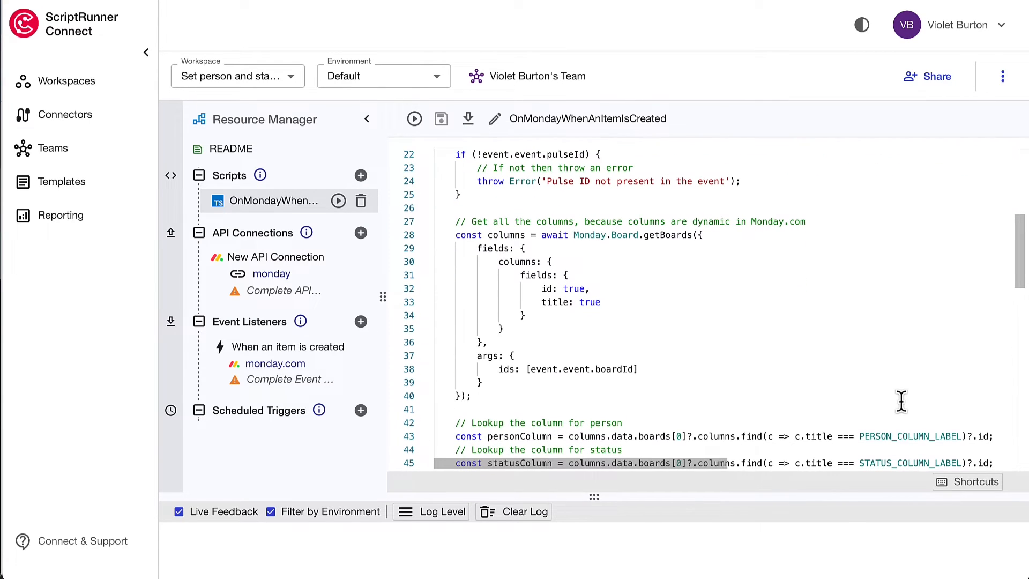
scroll("down", 3)
type(",")
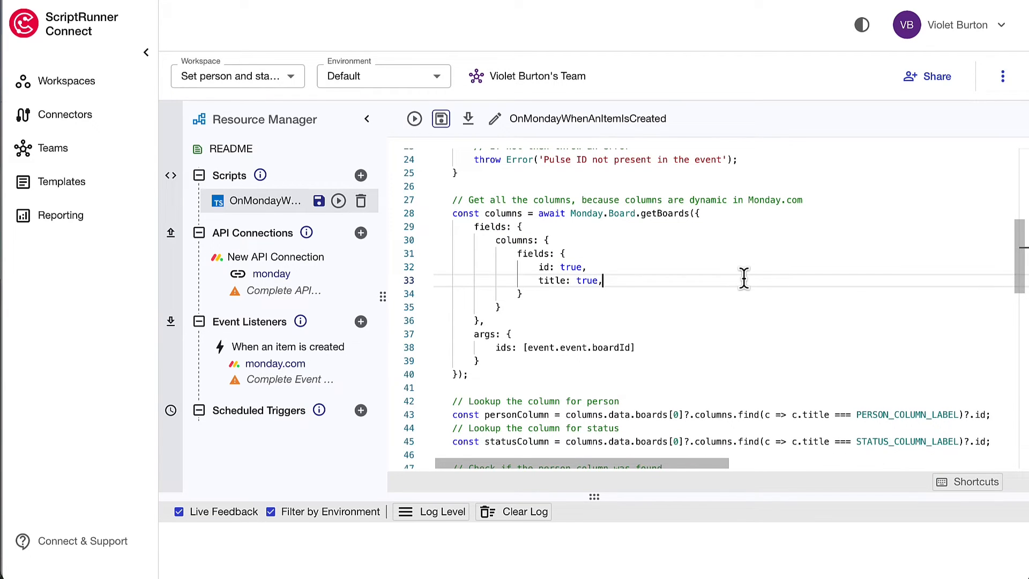
key("enter")
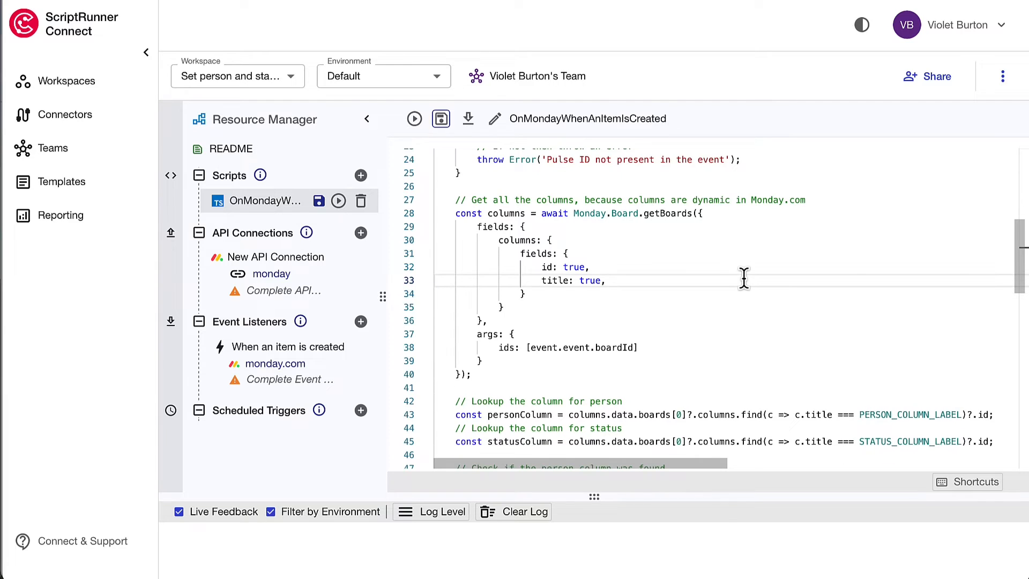
mouse_move(441, 119)
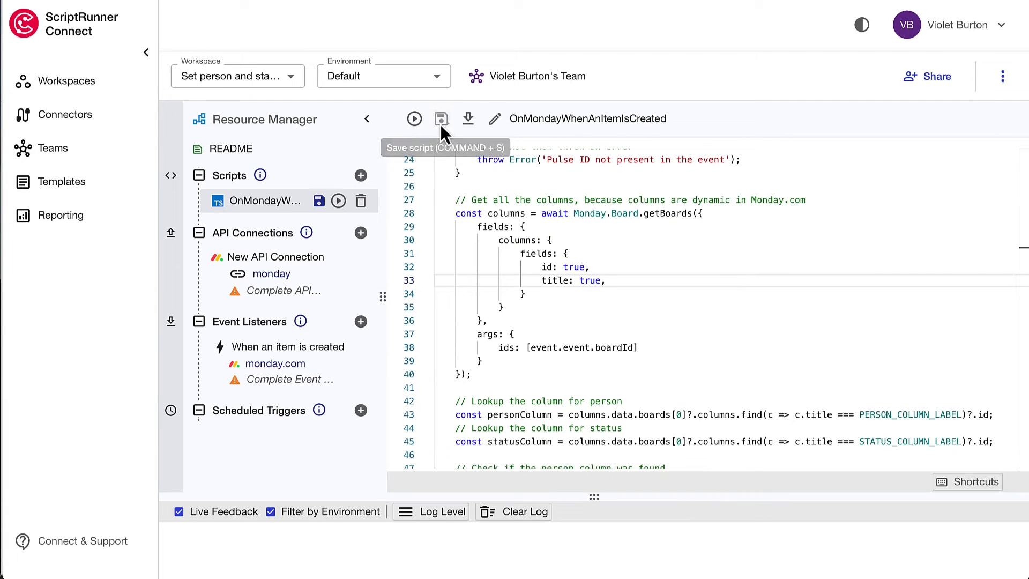
left_click(441, 119)
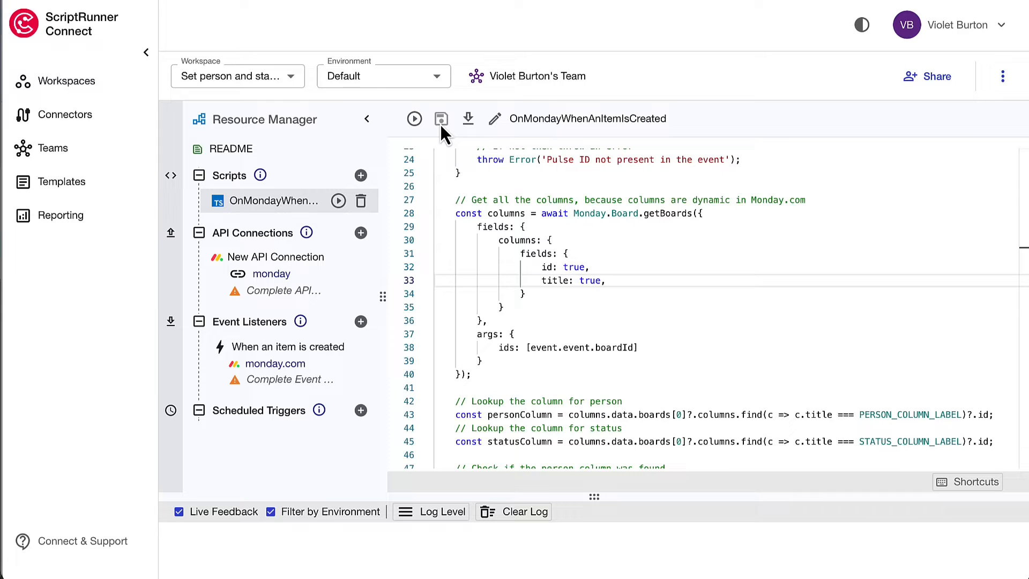
mouse_move(334, 278)
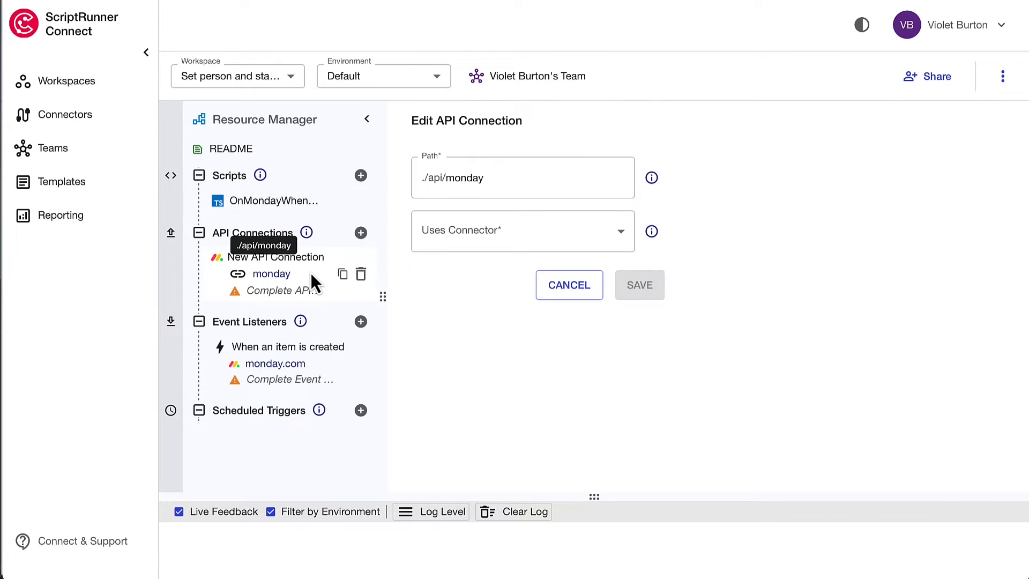
- Set the monday API connection's connector to Great Adventure Monday Connector and save it
left_click(522, 230)
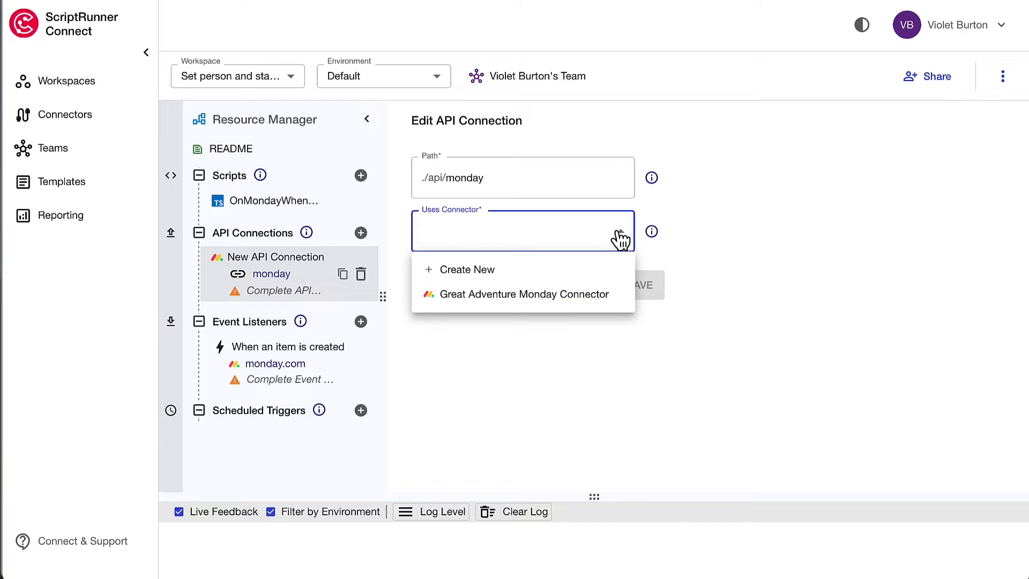
mouse_move(594, 302)
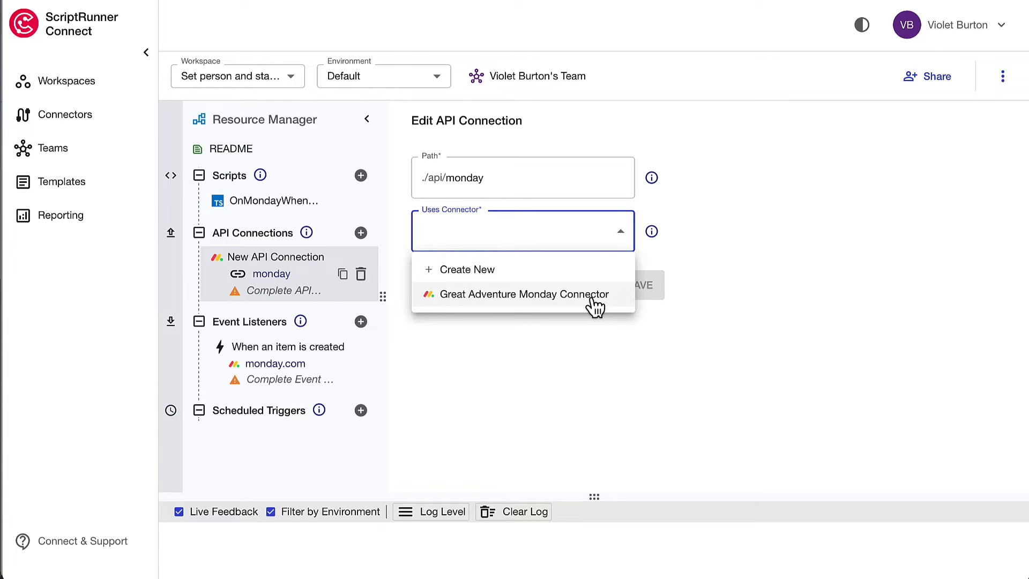
left_click(522, 294)
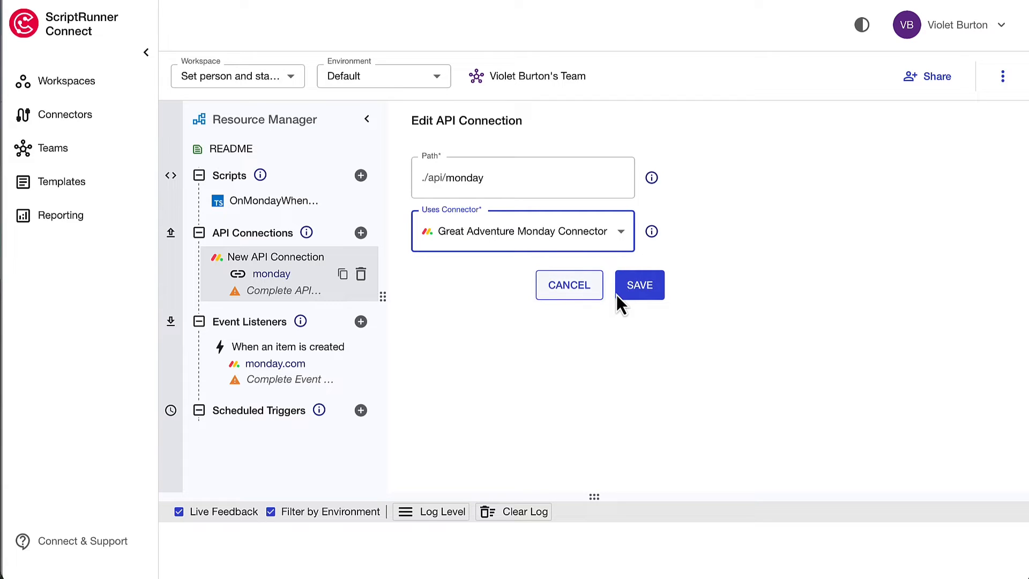
left_click(639, 285)
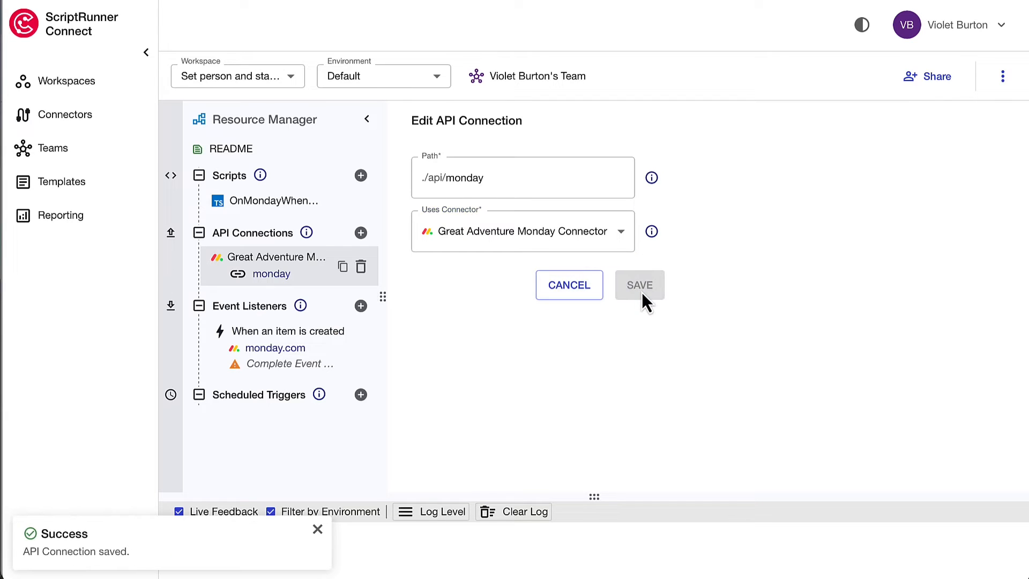
mouse_move(326, 347)
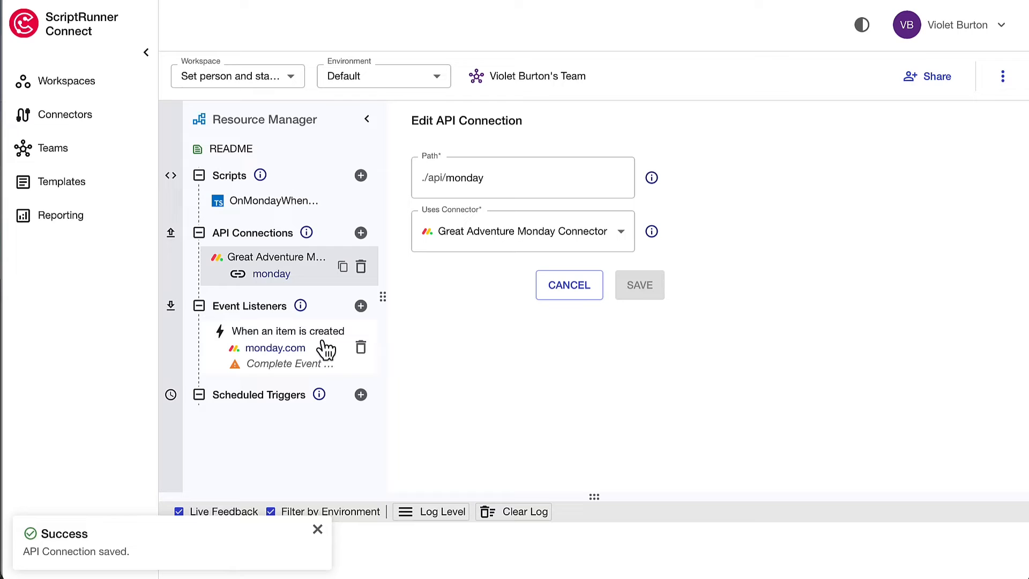
- Set the item-created event listener to use Great Adventure Monday Connector, save it, and dismiss the webhook instructions
left_click(287, 332)
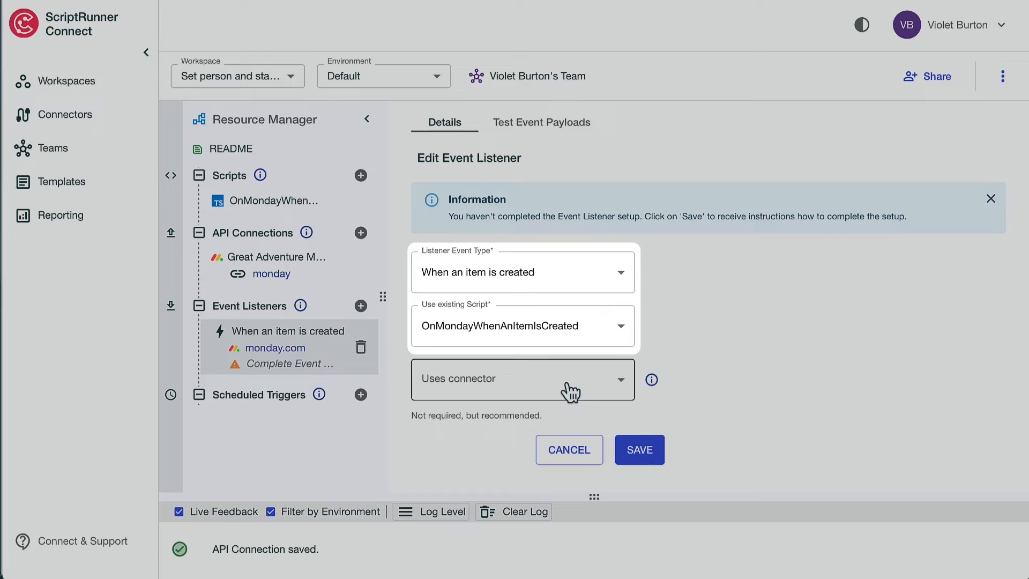
left_click(522, 378)
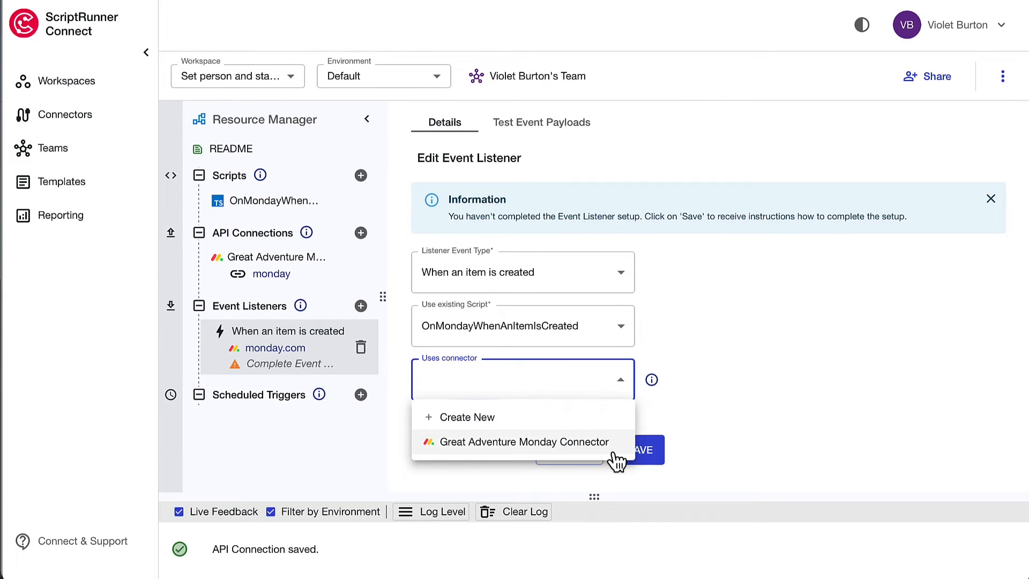
left_click(522, 442)
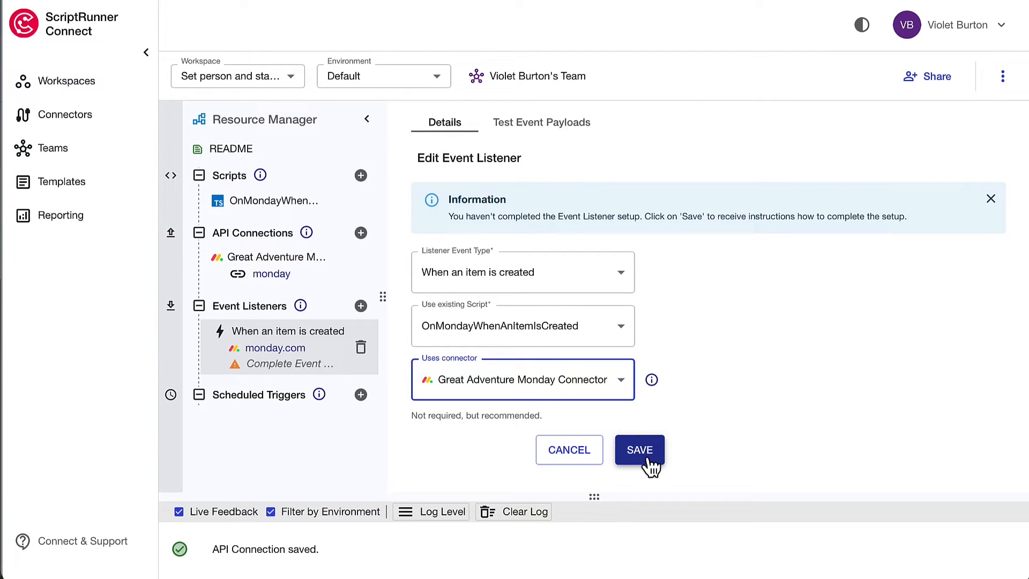
left_click(639, 449)
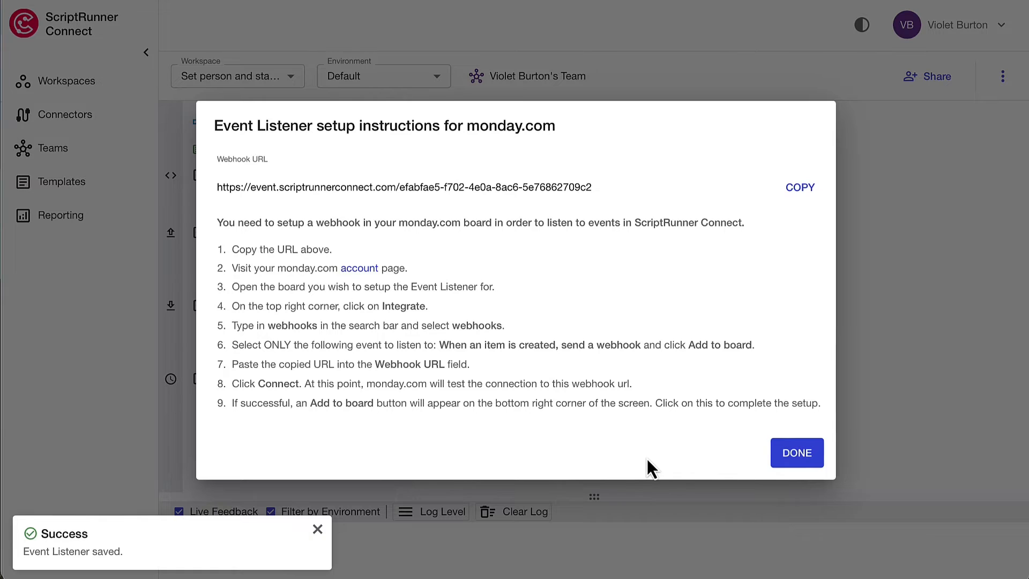
left_click(800, 186)
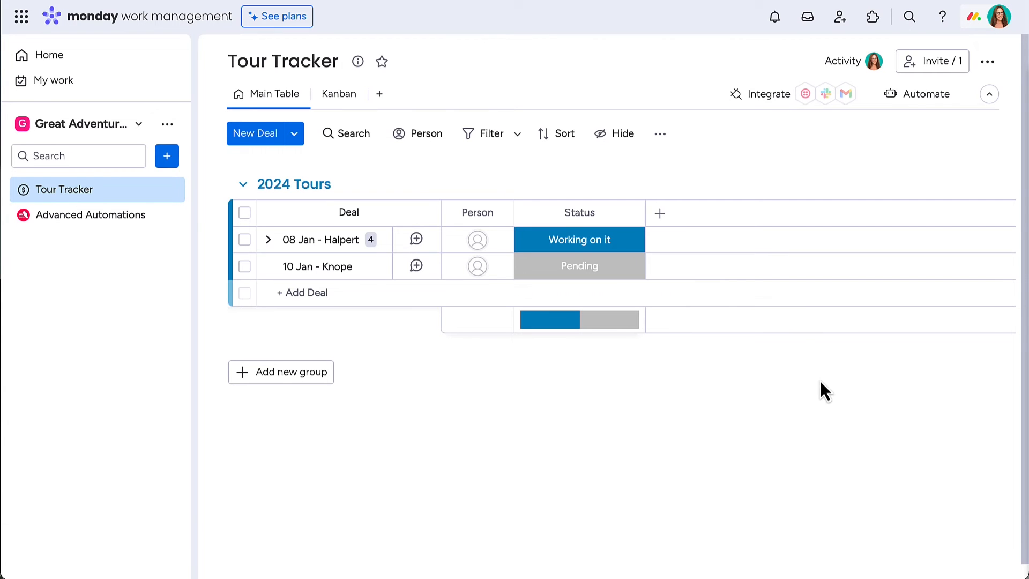
- Search the integrations center for 'webhooks' and add the 'When an item is created, send a webhook' recipe to the board
left_click(925, 93)
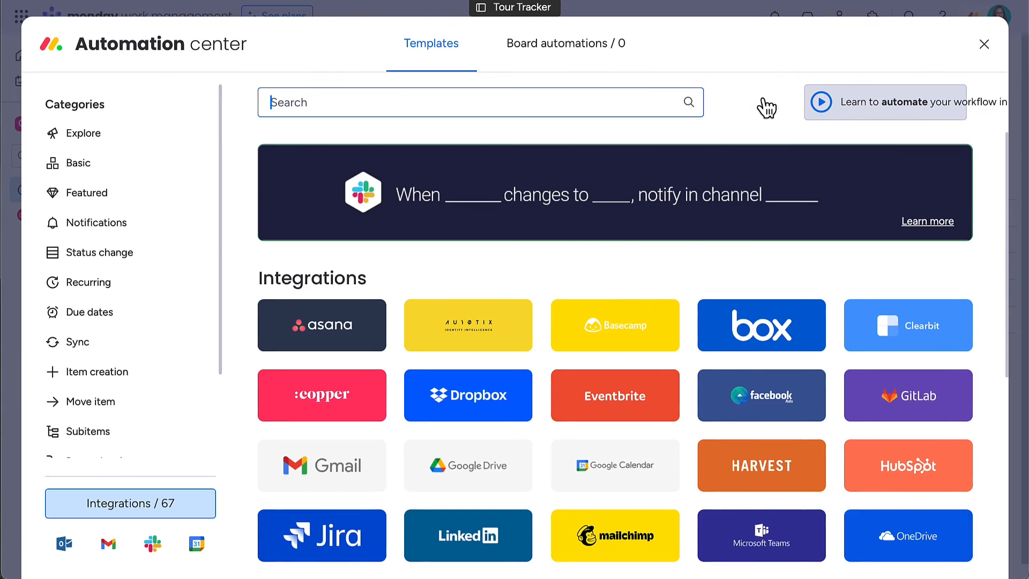
type("we")
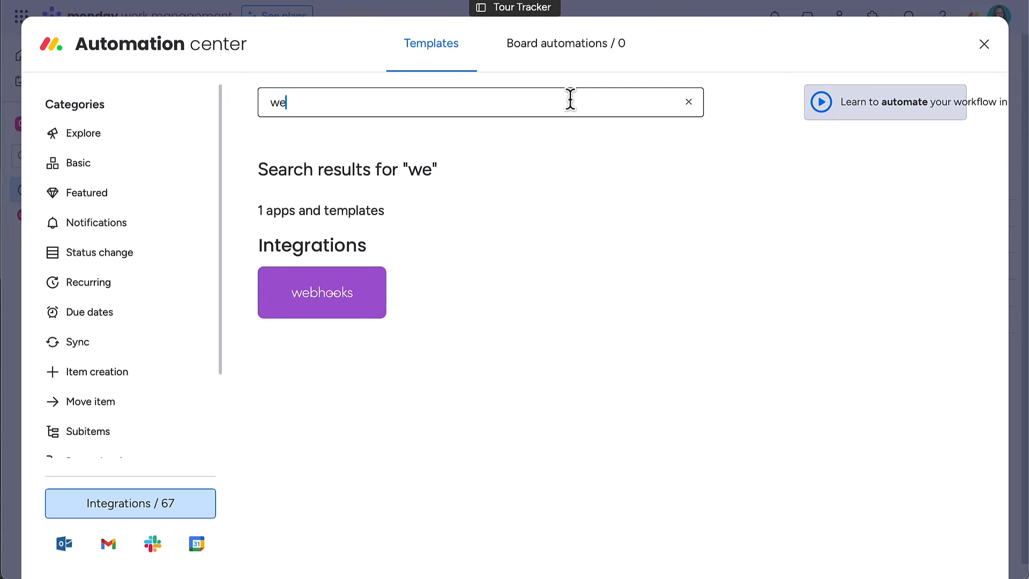
type("bhooks")
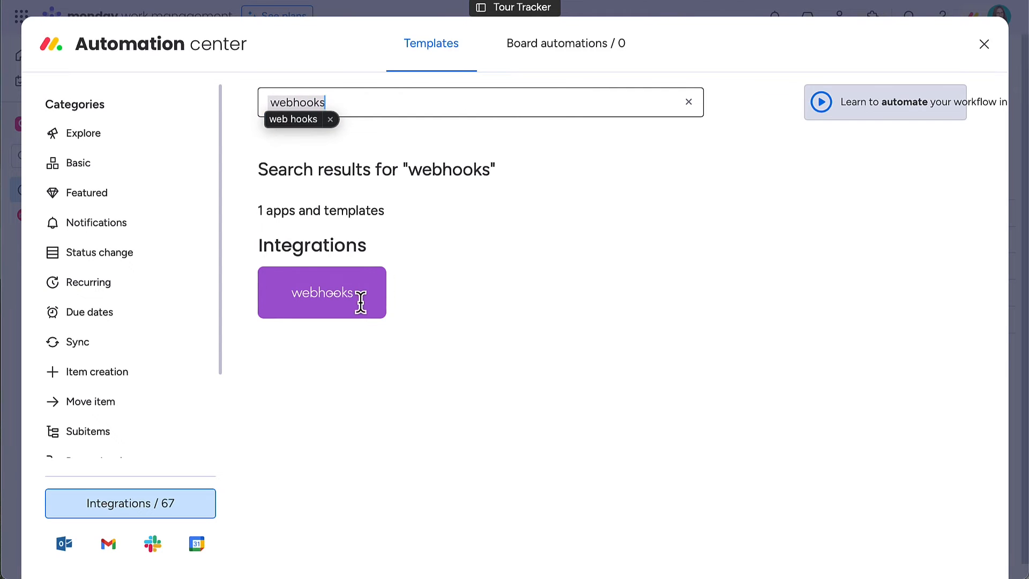
left_click(322, 292)
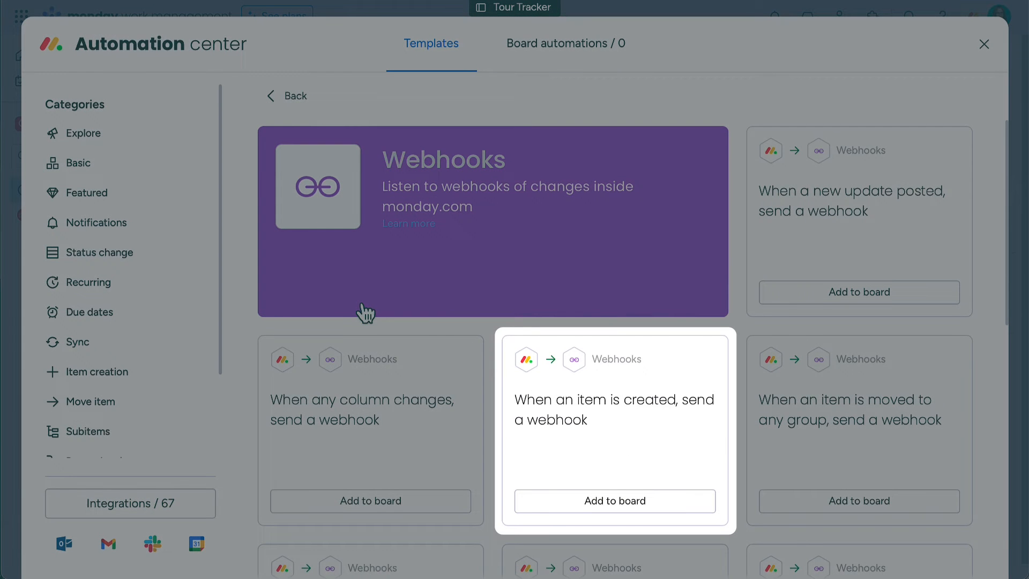
left_click(614, 501)
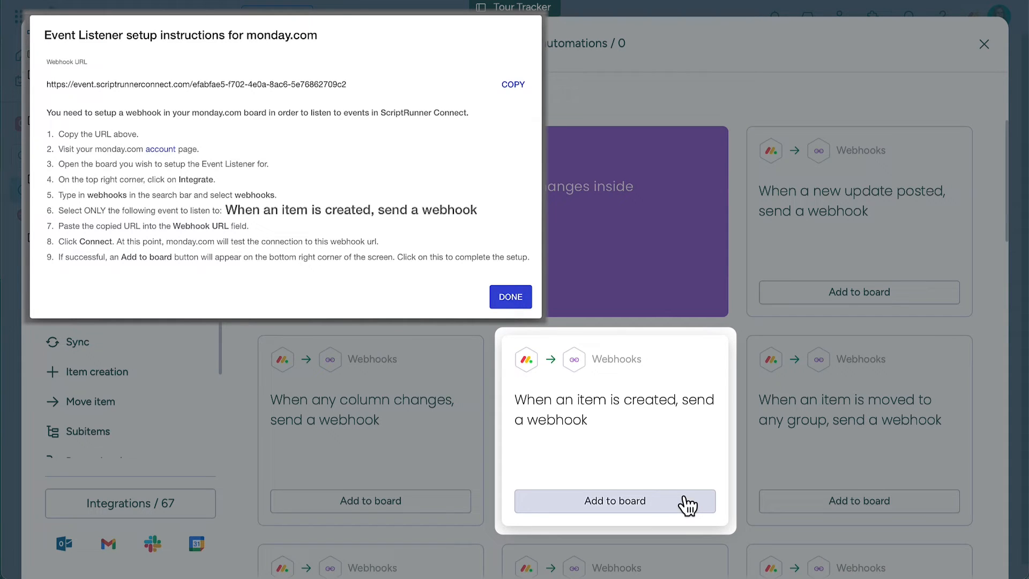
left_click(511, 297)
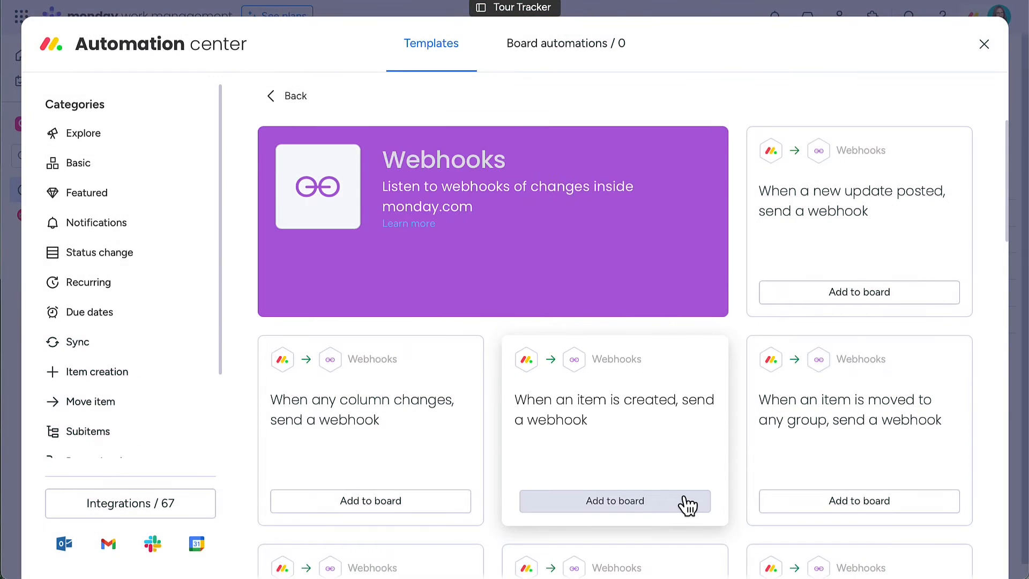
left_click(614, 501)
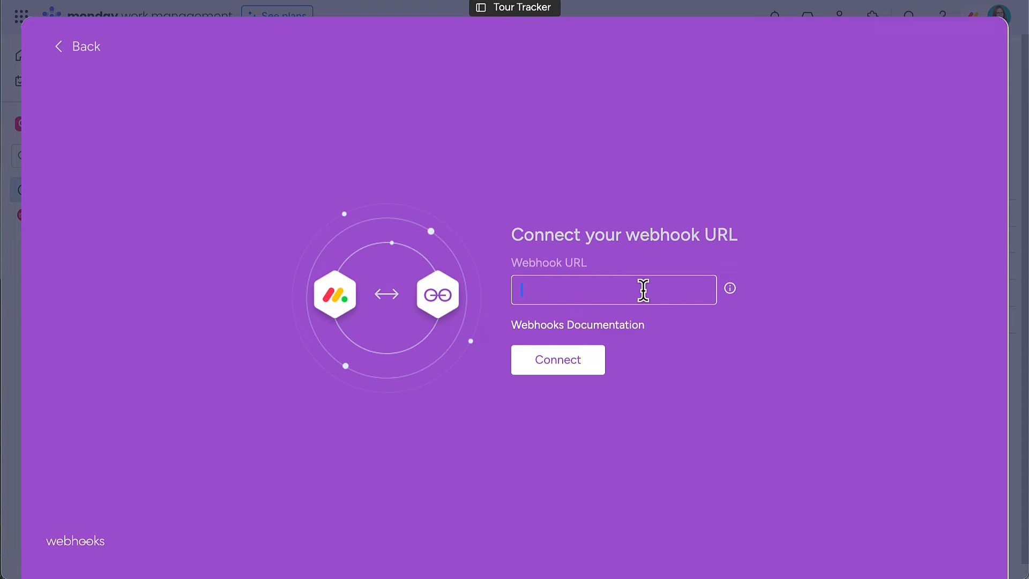
type("https://event.scriptrunnerconnect.com")
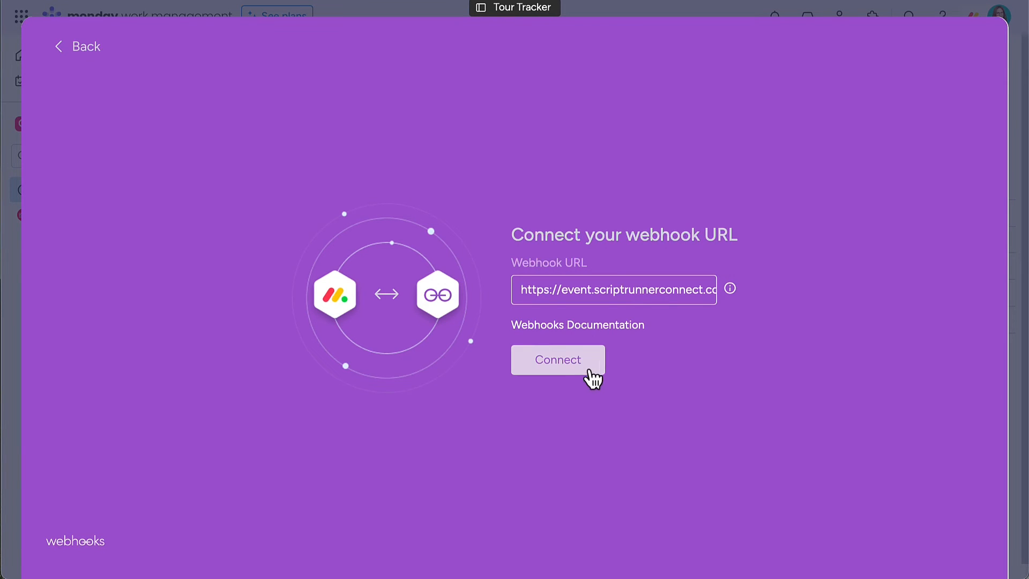
left_click(557, 359)
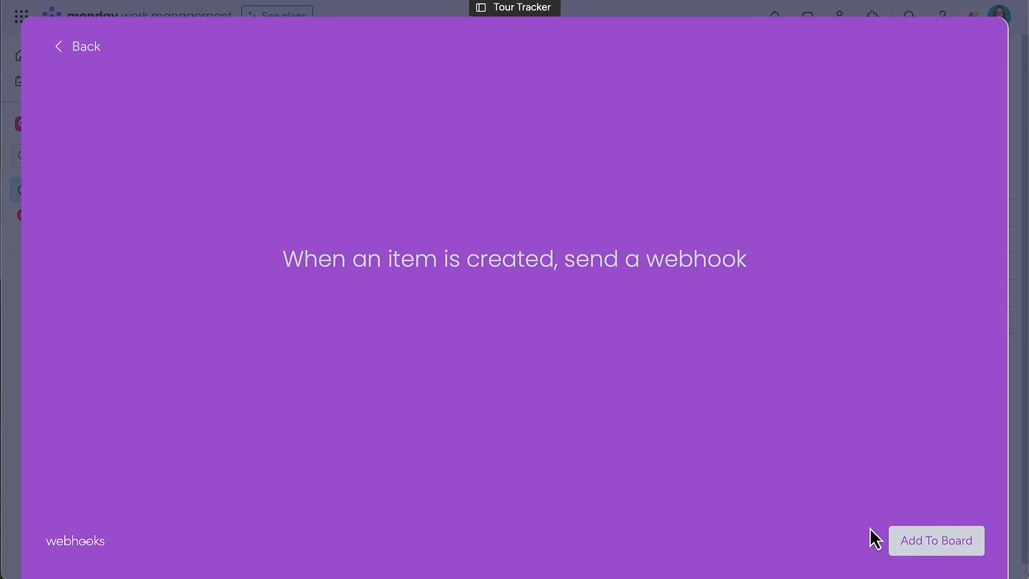
left_click(936, 541)
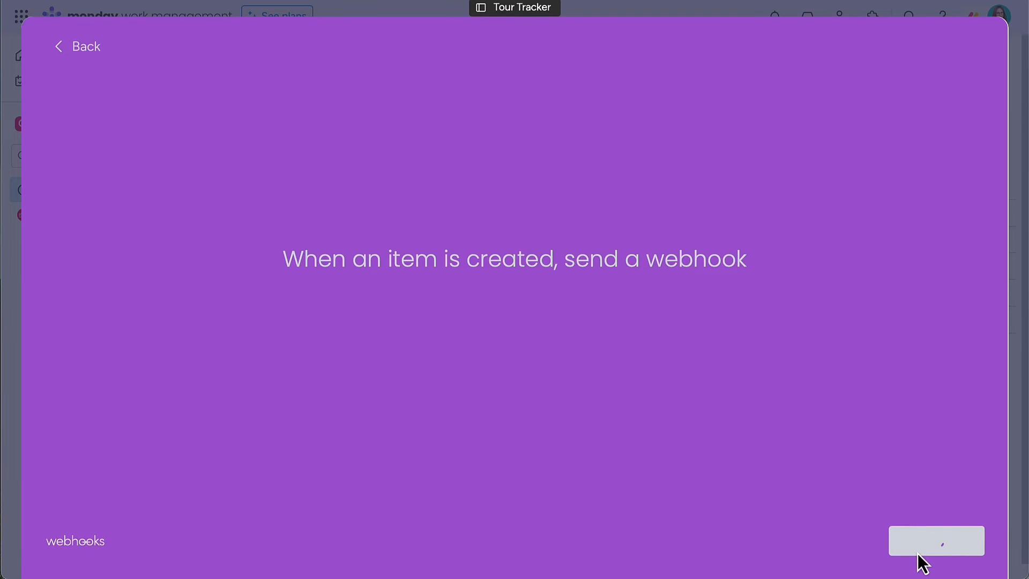
left_click(935, 540)
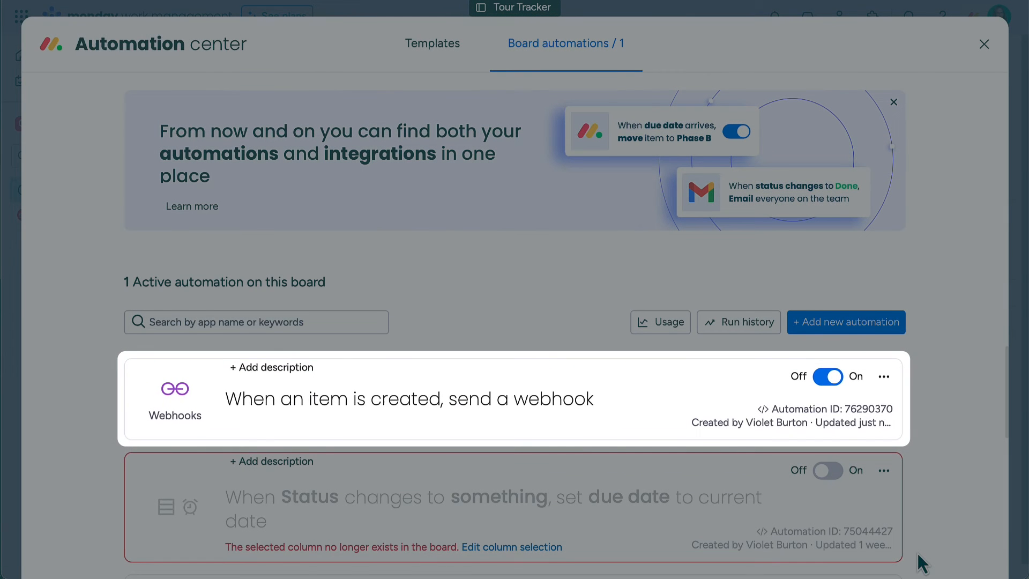
mouse_move(679, 394)
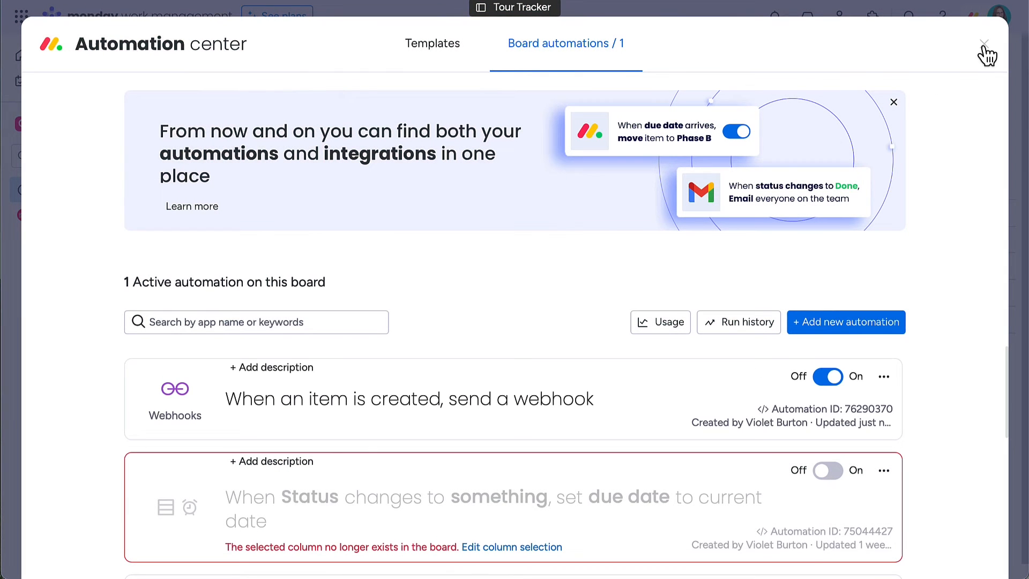
left_click(982, 41)
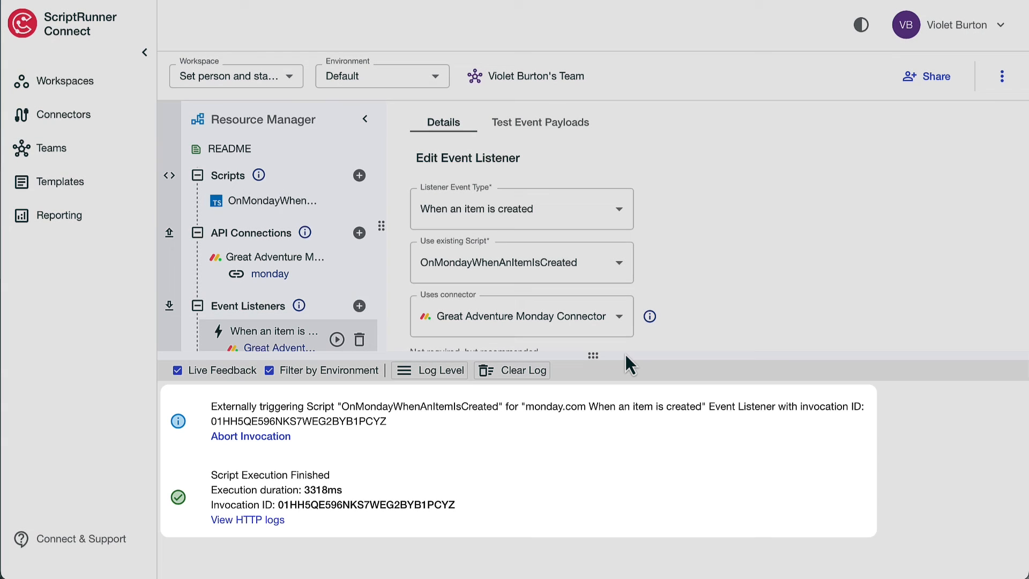
- Go to the monday.com templates list from the left navigation after the script finishes
left_click(63, 182)
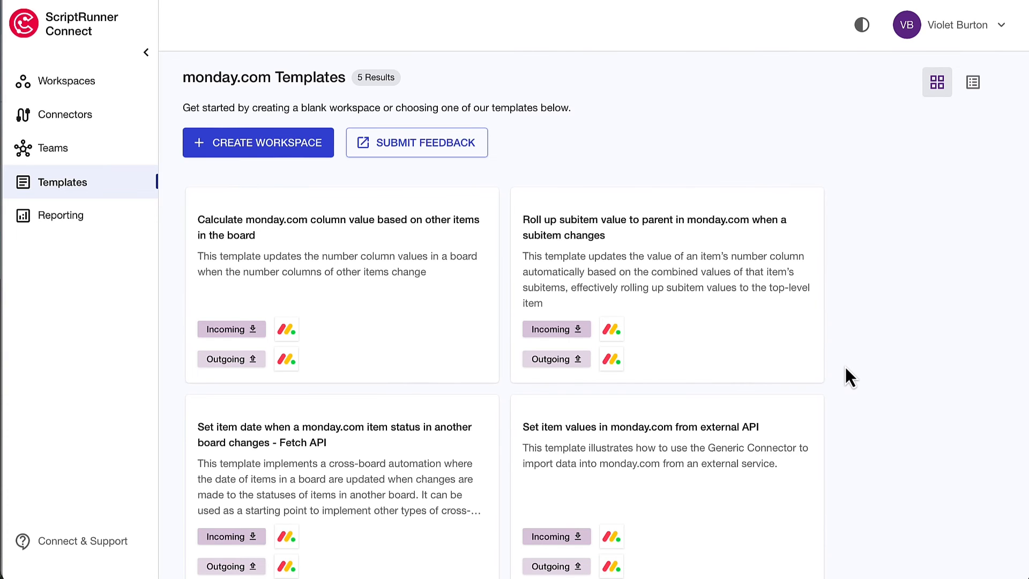
- Create the new script OnMondayWhenAStatusChanges from the Scripts list
scroll("down", 3)
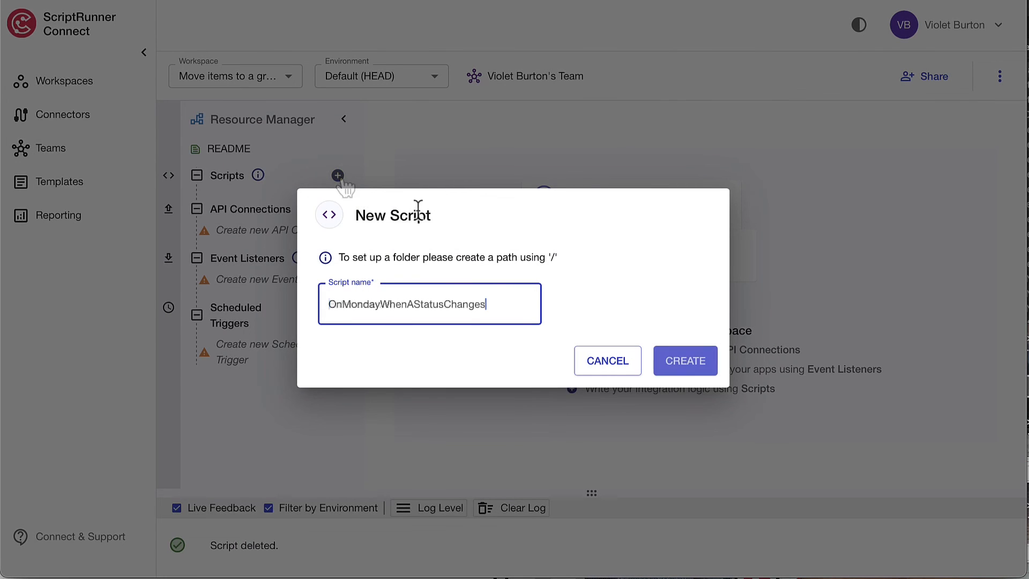
left_click(685, 360)
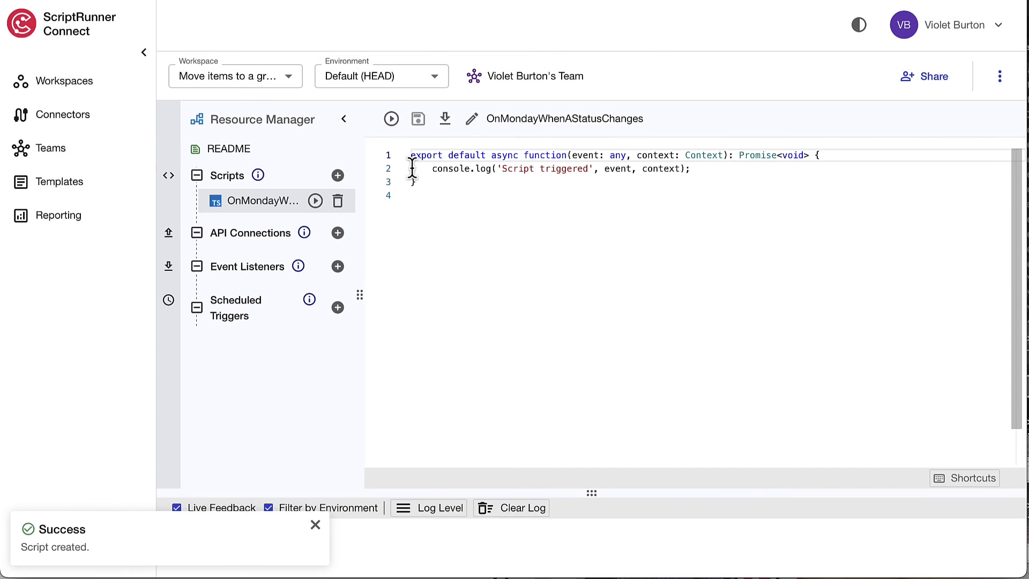
type("i")
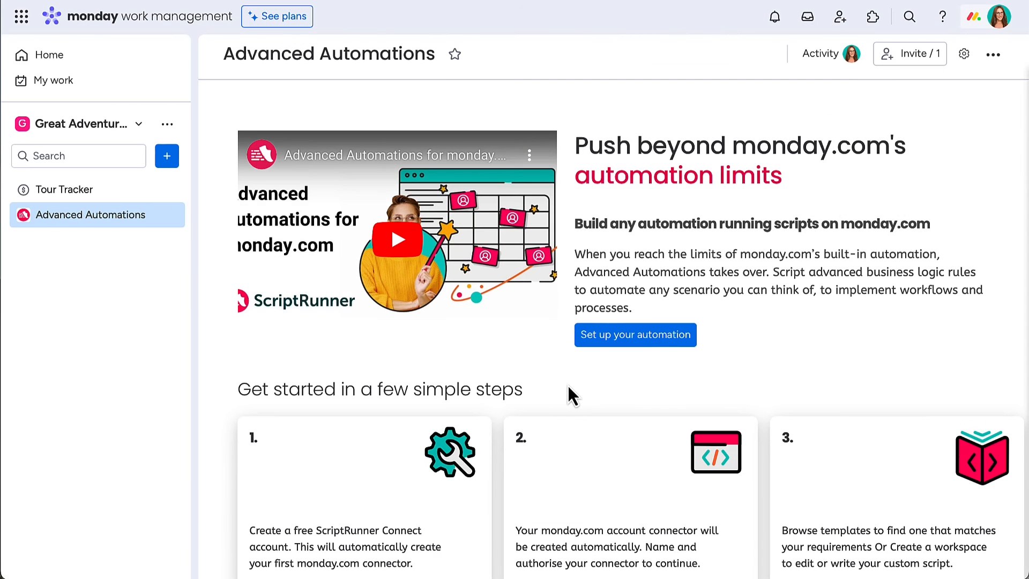
- Scroll down to the getting-started steps and 'How can we help you?' section
scroll("down", 3)
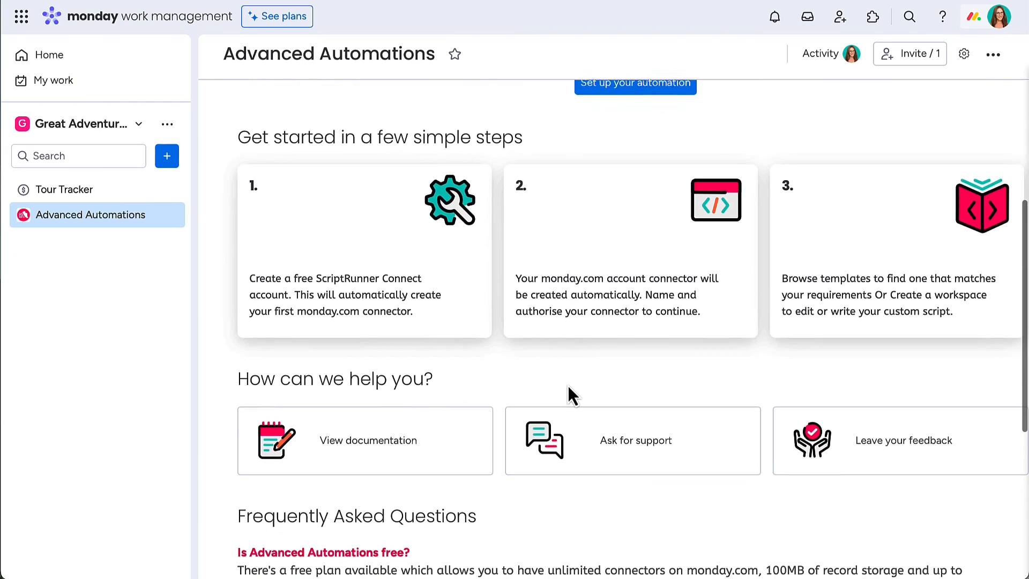
scroll("down", 3)
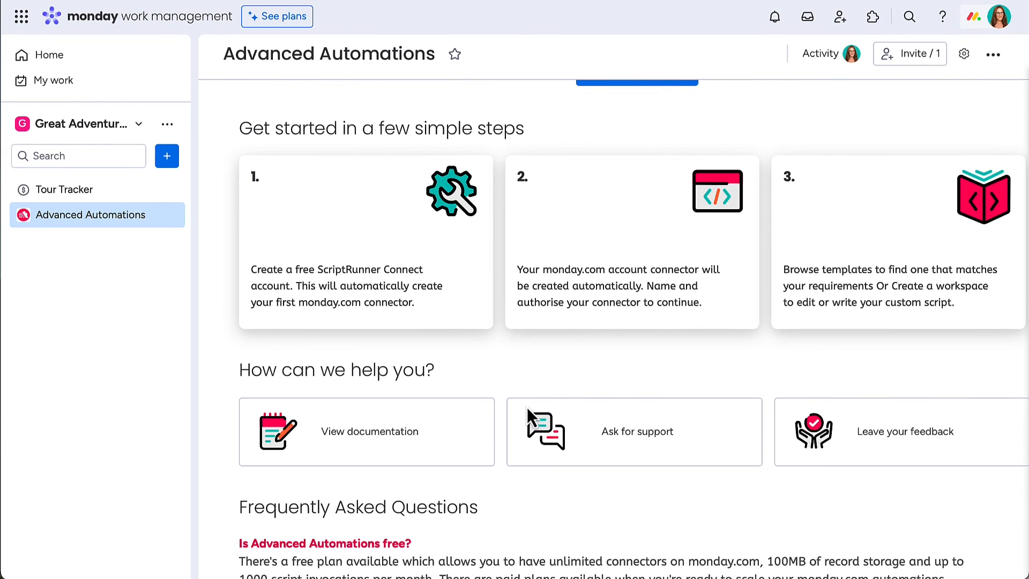
mouse_move(476, 461)
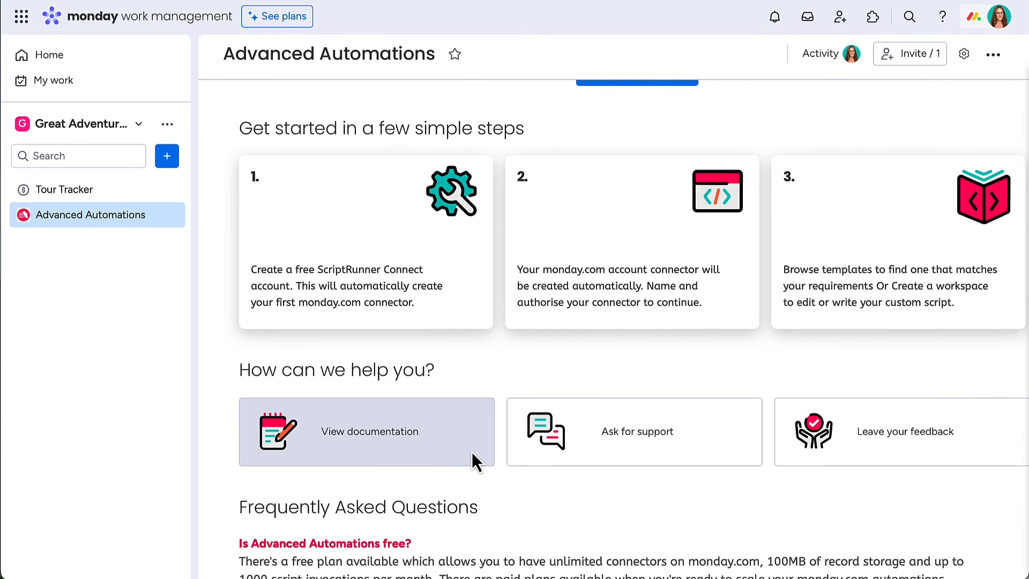
mouse_move(569, 466)
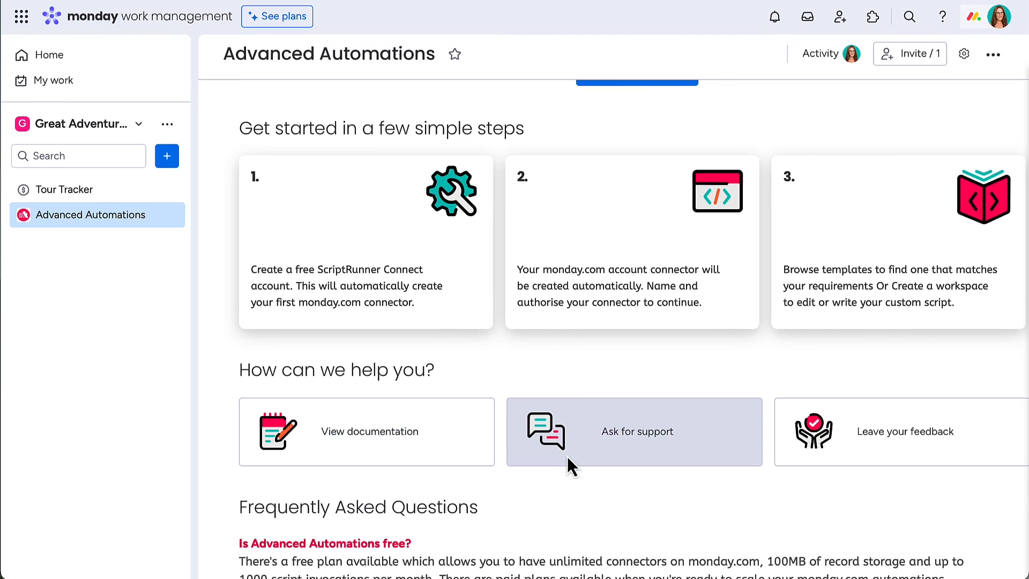
mouse_move(792, 469)
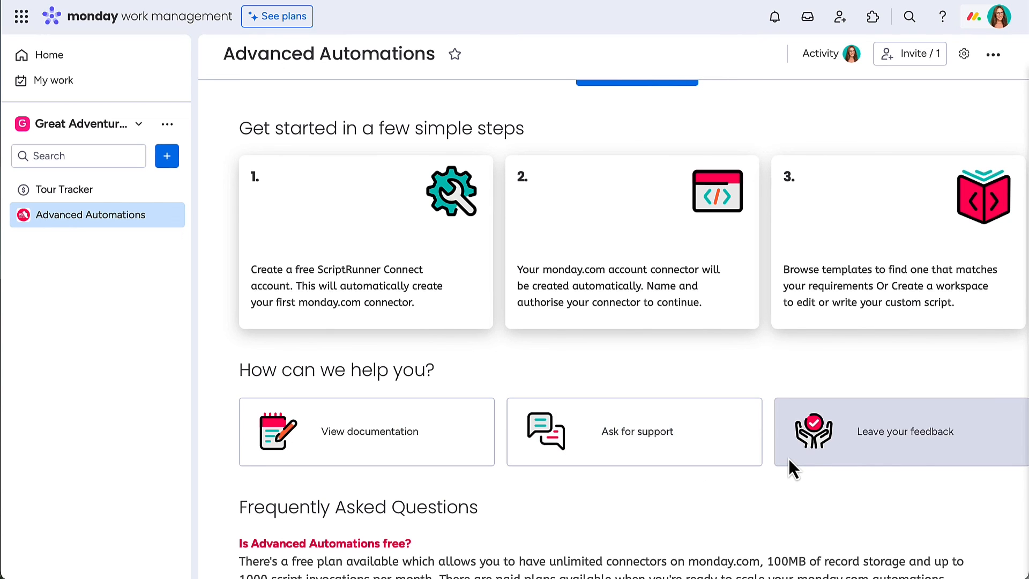